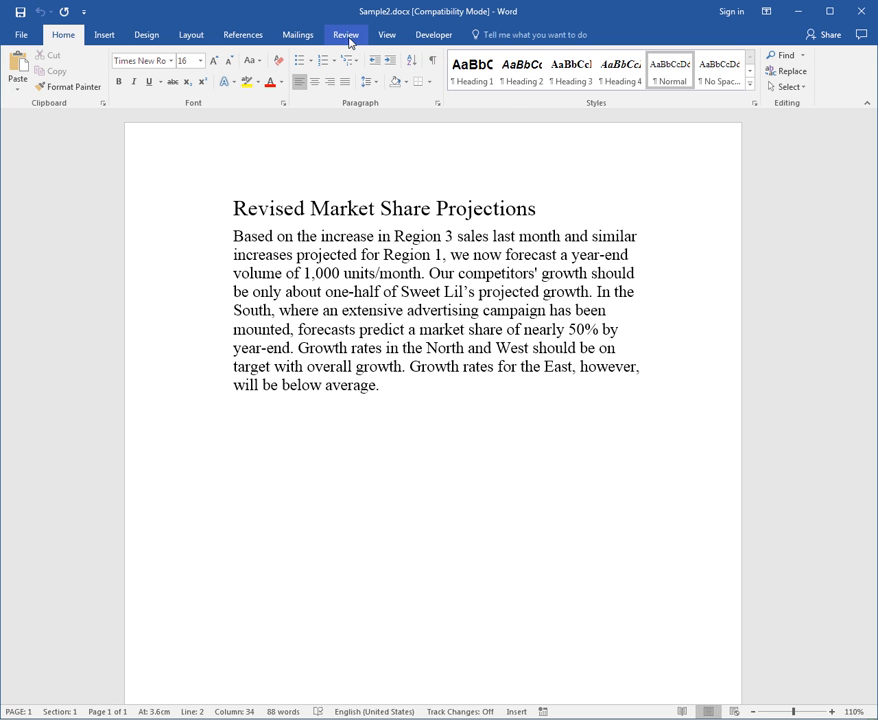
Comment on the 3 in Region 3: 'I think this should be Region 4'.
left_click(344, 34)
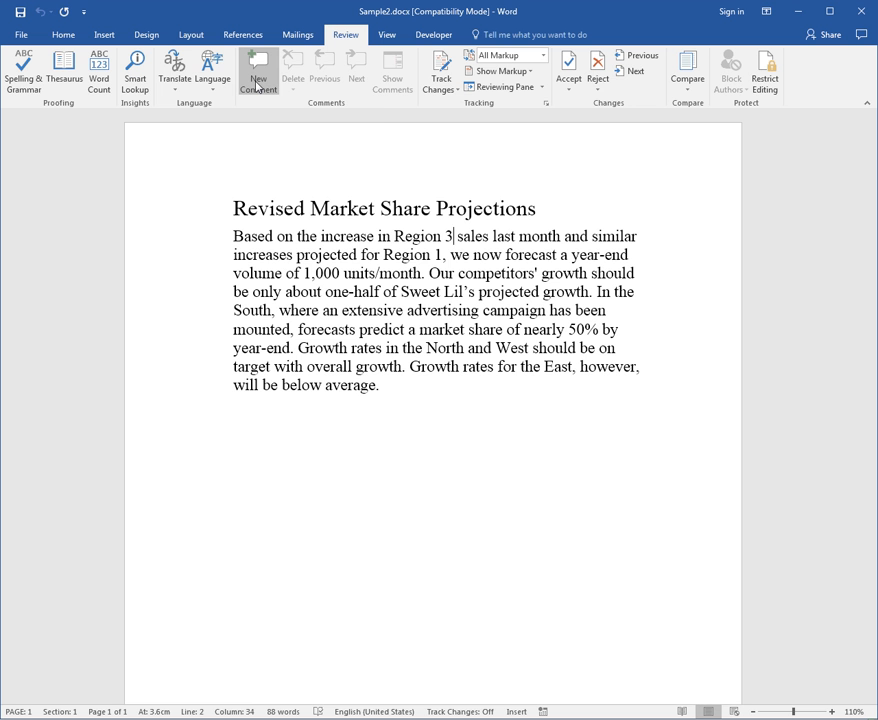
mouse_move(258, 72)
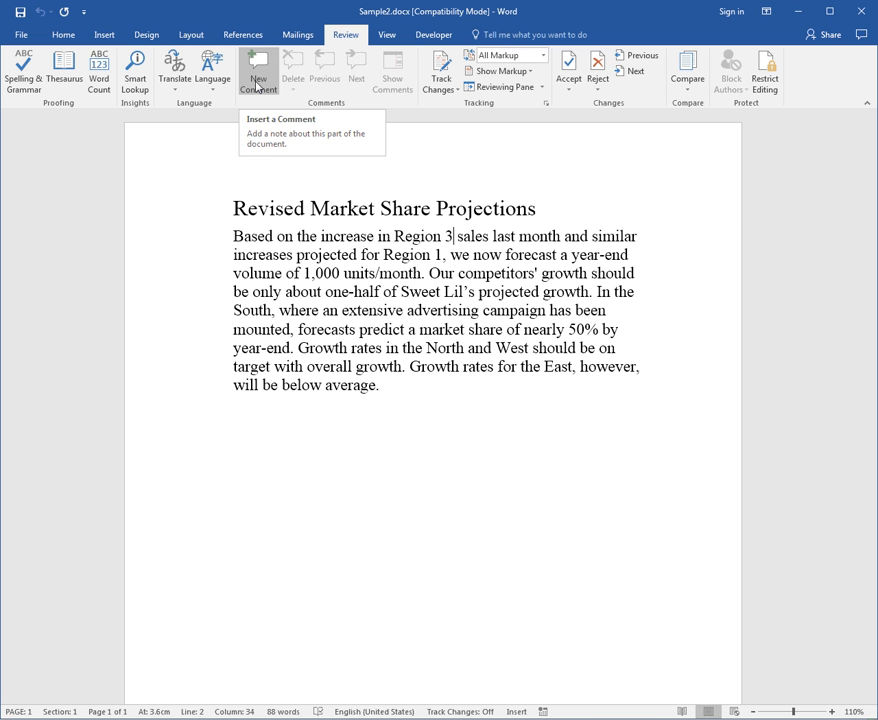
left_click(258, 72)
type("I think this should")
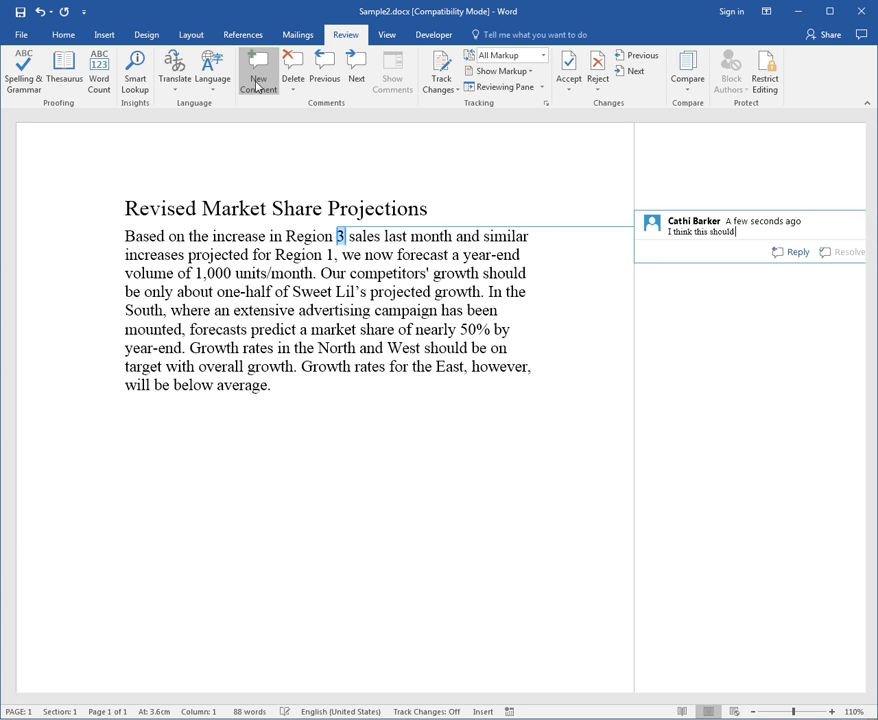
type("be Region")
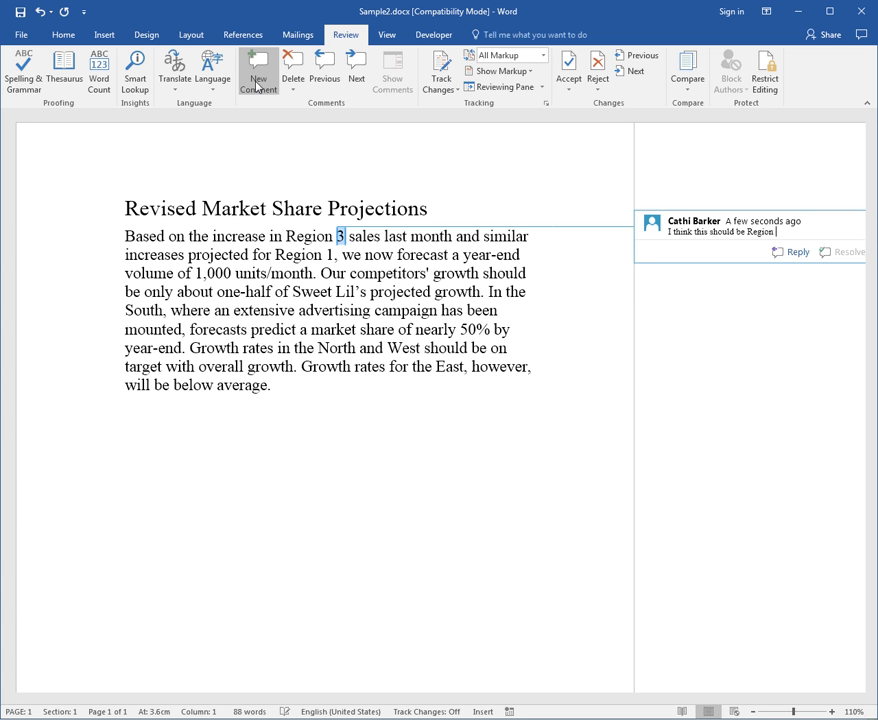
type("4")
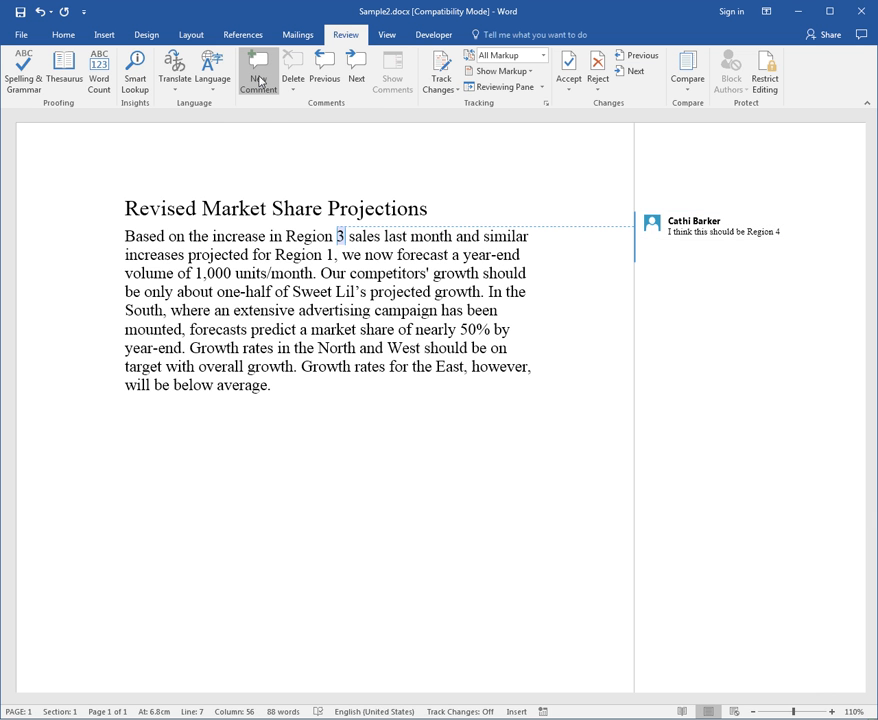
mouse_move(260, 76)
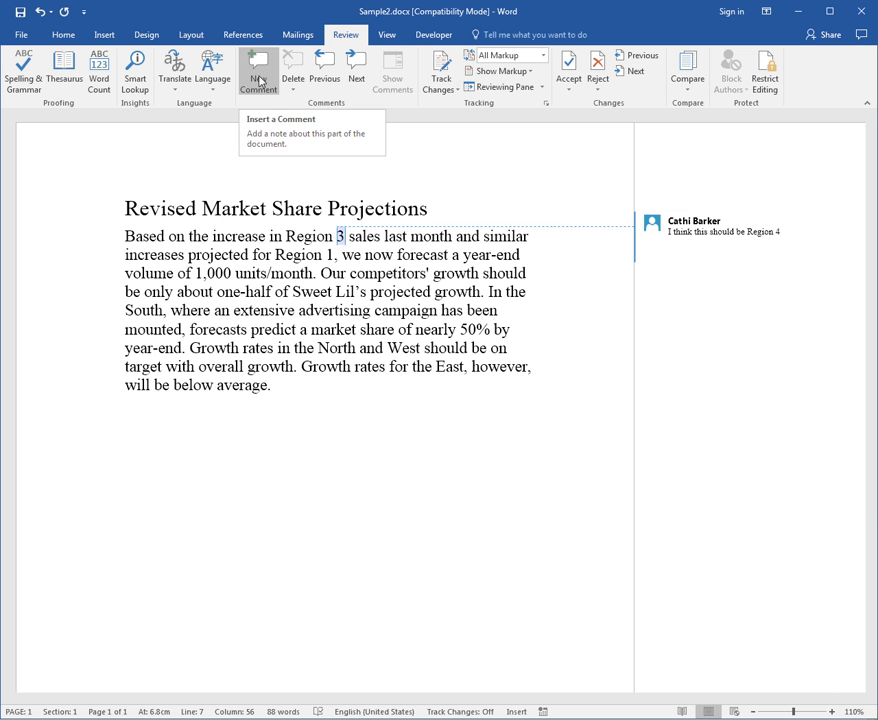
mouse_move(464, 364)
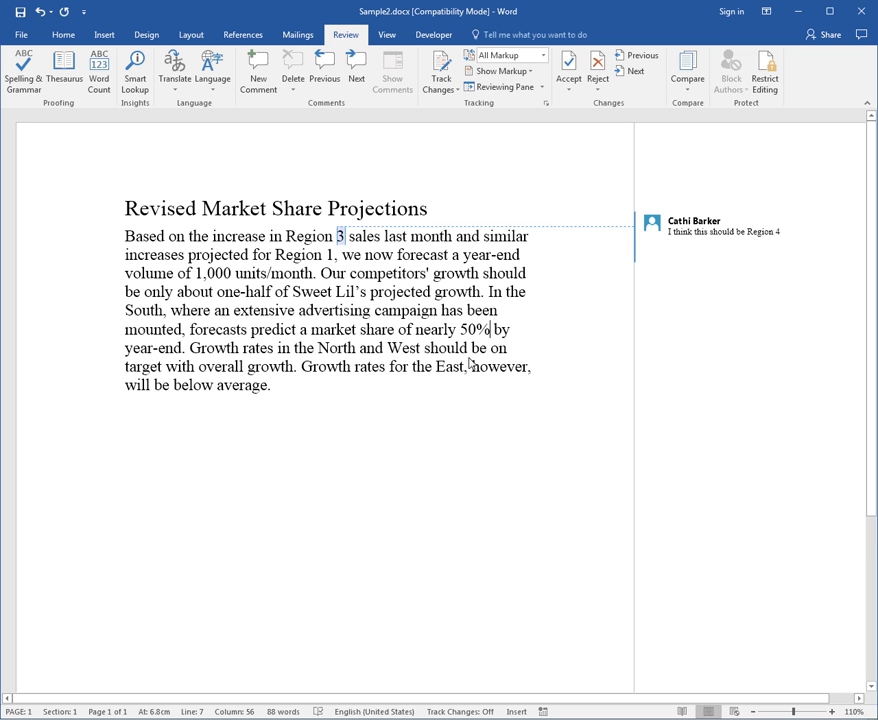
Comment on the 50% figure via the context menu: 'I think this should be 40%'.
right_click(484, 330)
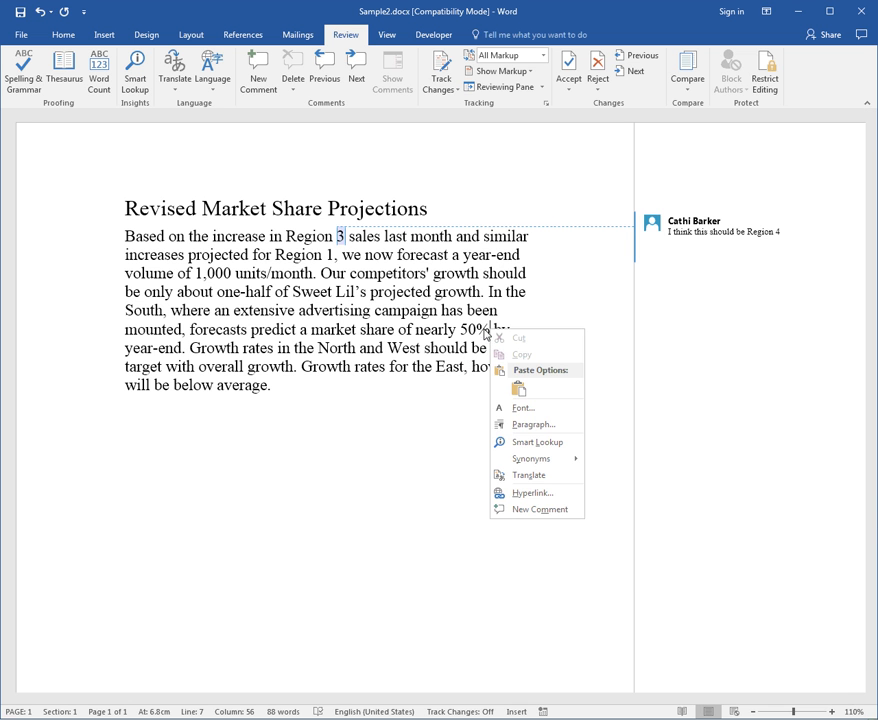
mouse_move(530, 510)
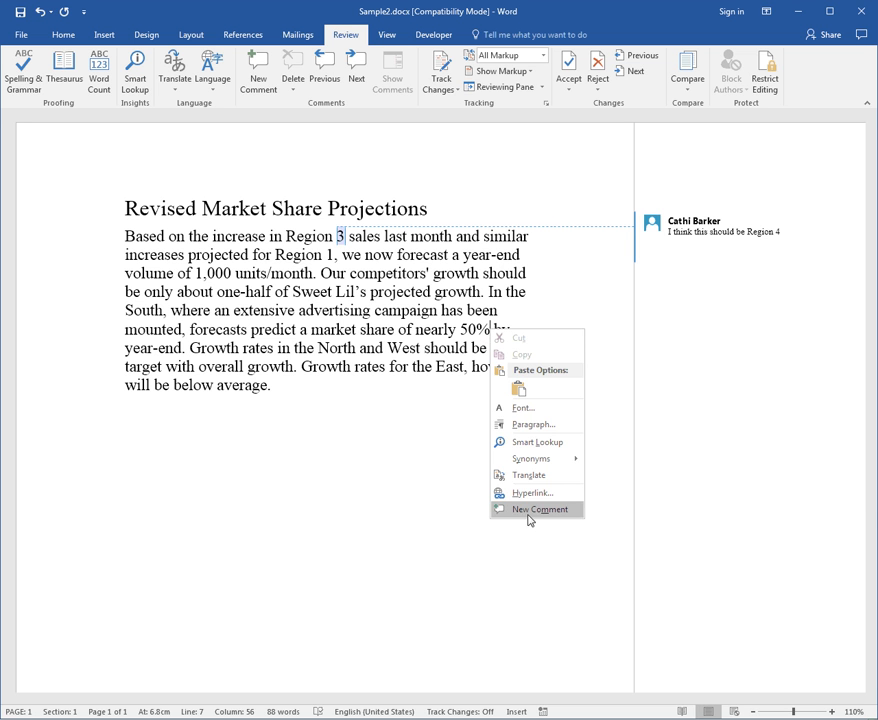
left_click(538, 510)
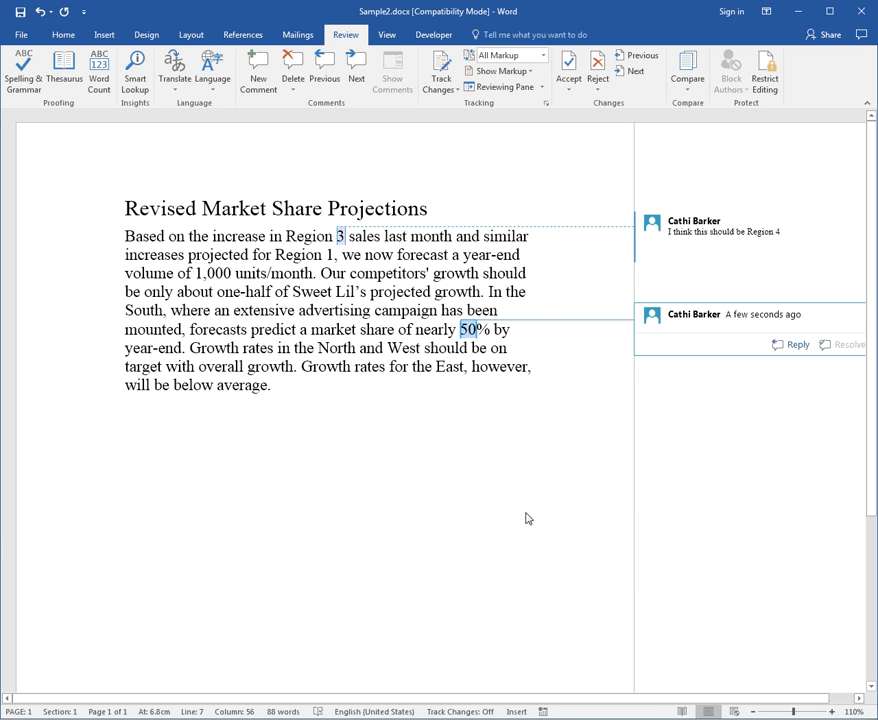
type("I think this should be 60%")
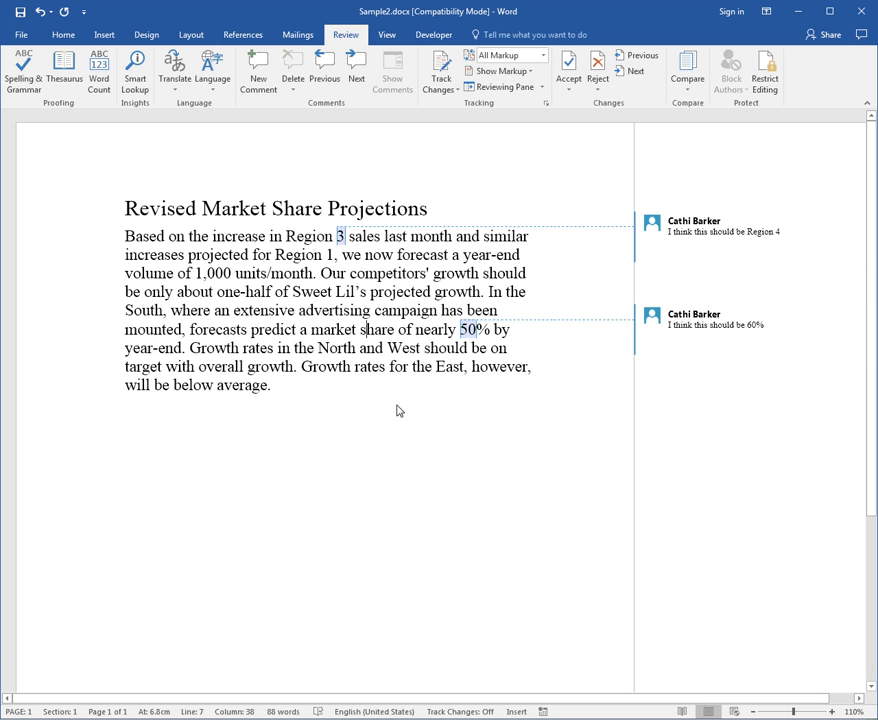
Reply 'Just a suggestion...' to the Region 4 comment and return to the text.
left_click(720, 224)
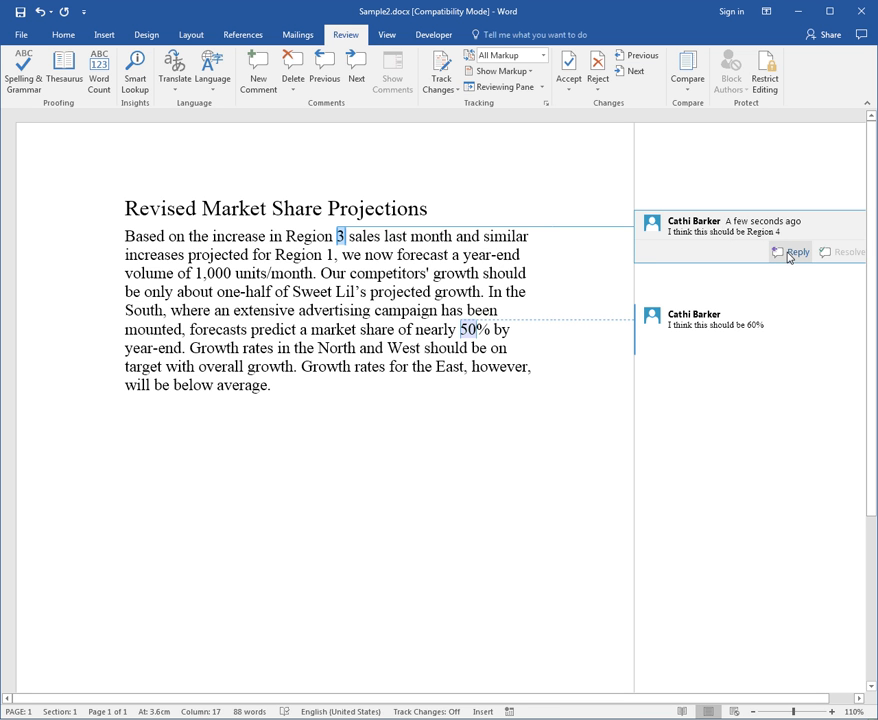
left_click(796, 252)
type("Just a suggestion…")
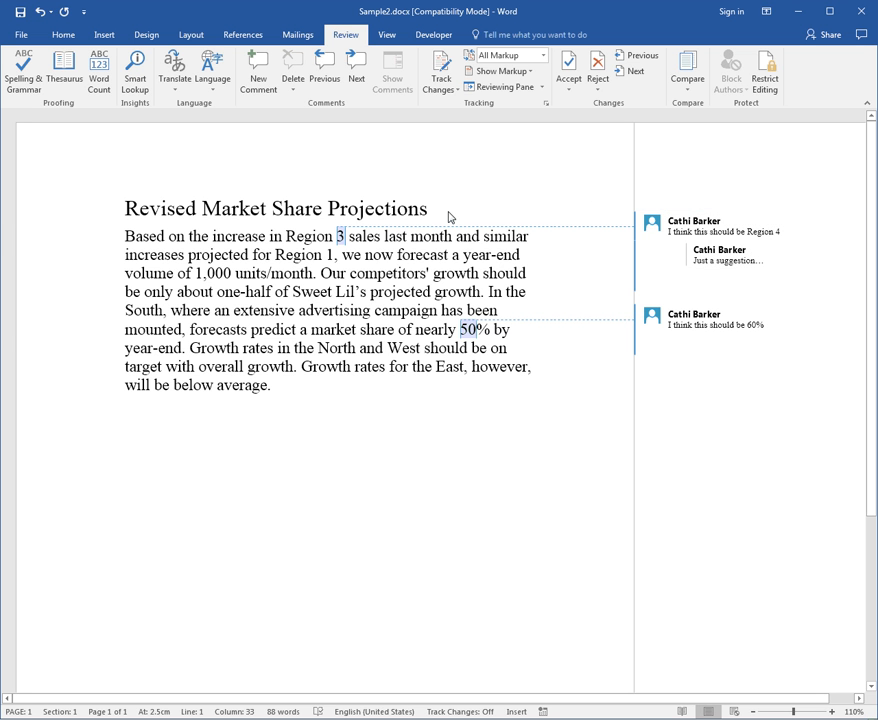
left_click(428, 208)
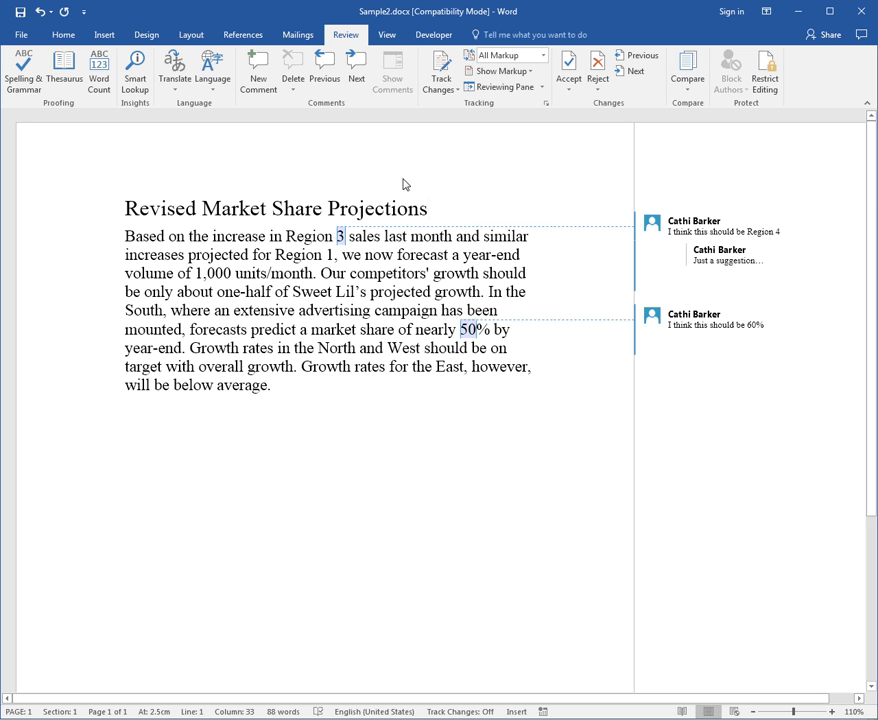
left_click(356, 72)
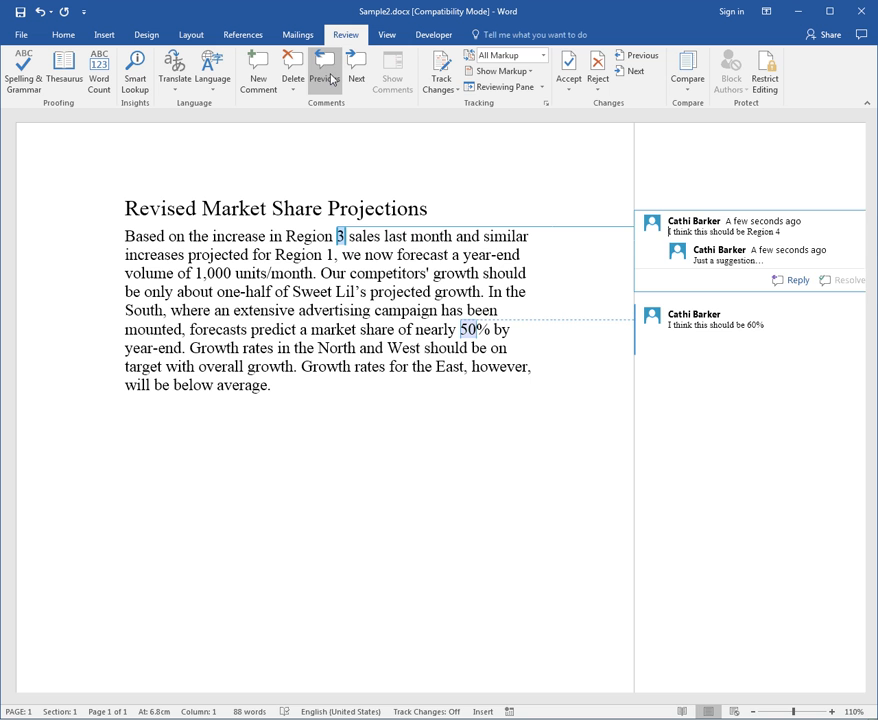
left_click(324, 70)
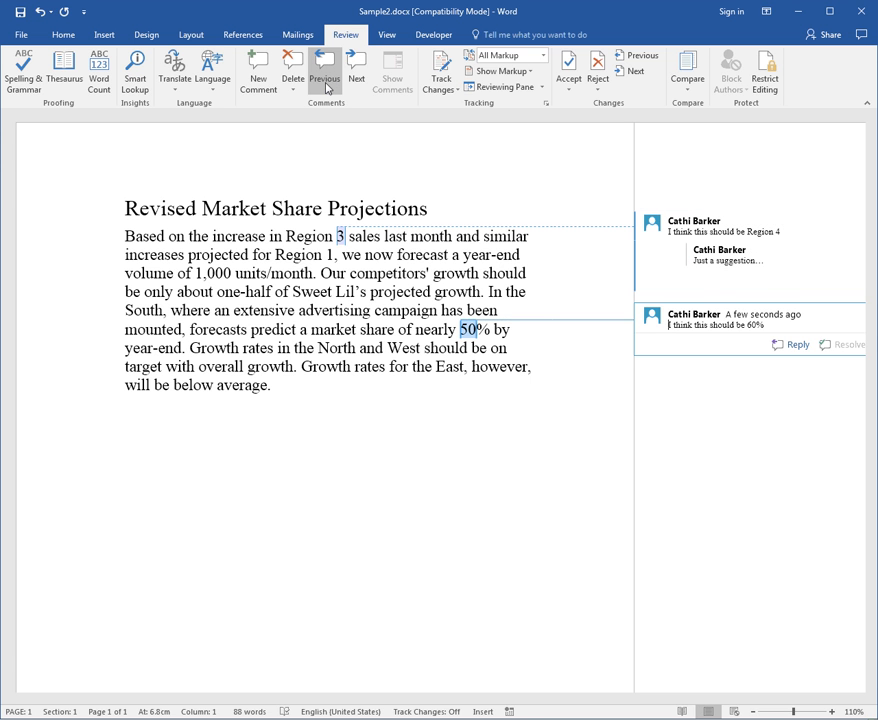
mouse_move(324, 78)
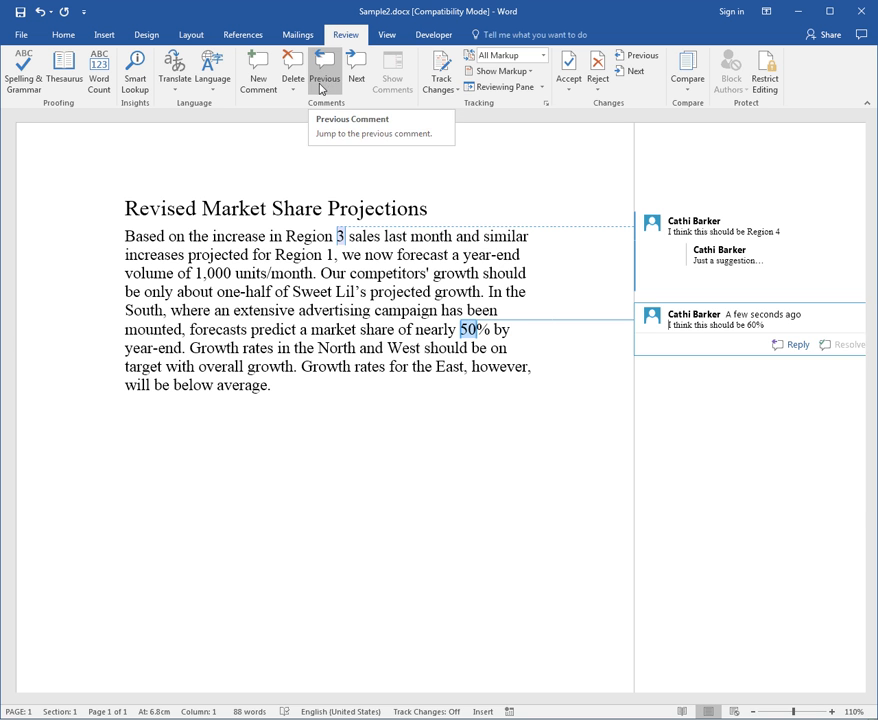
mouse_move(380, 224)
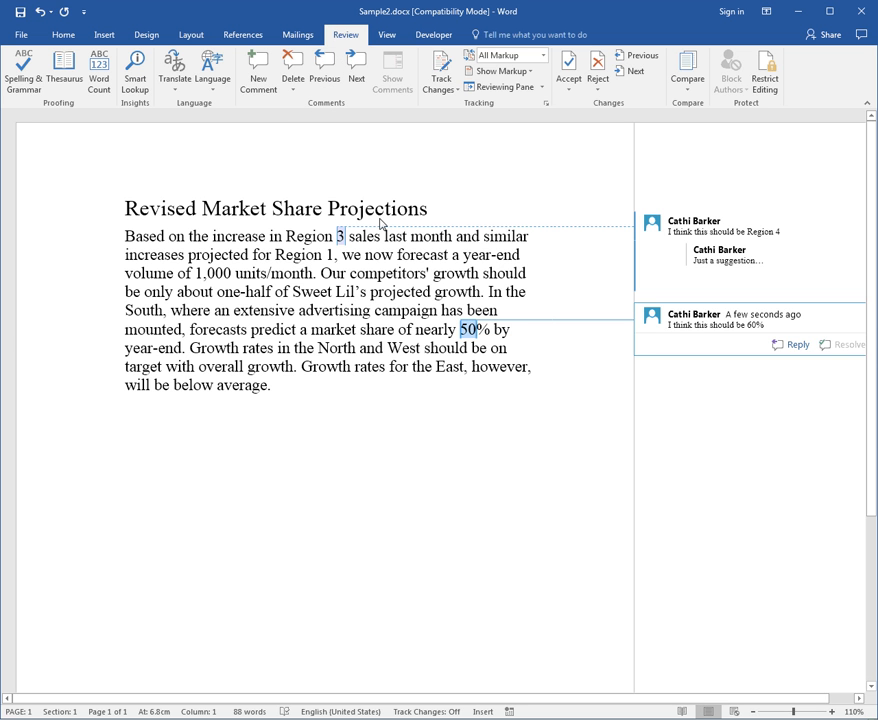
key("ctrl+g")
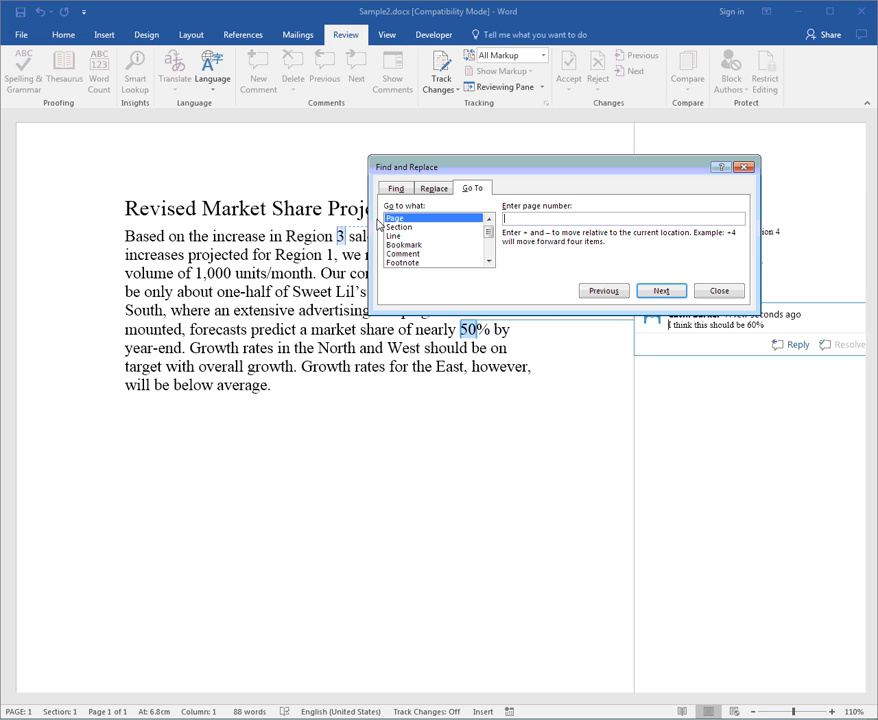
left_click(404, 254)
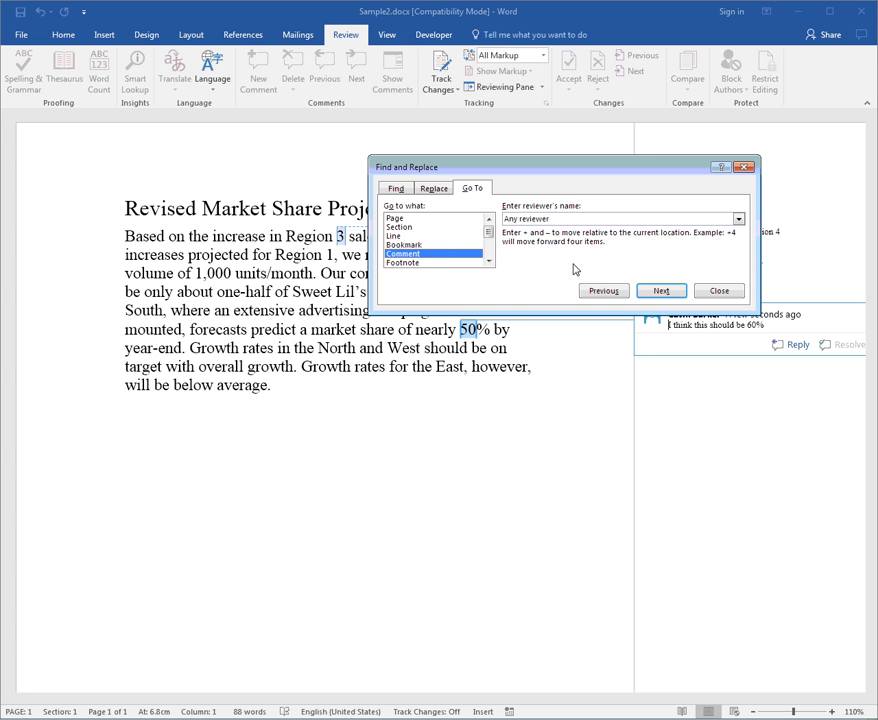
left_click(738, 218)
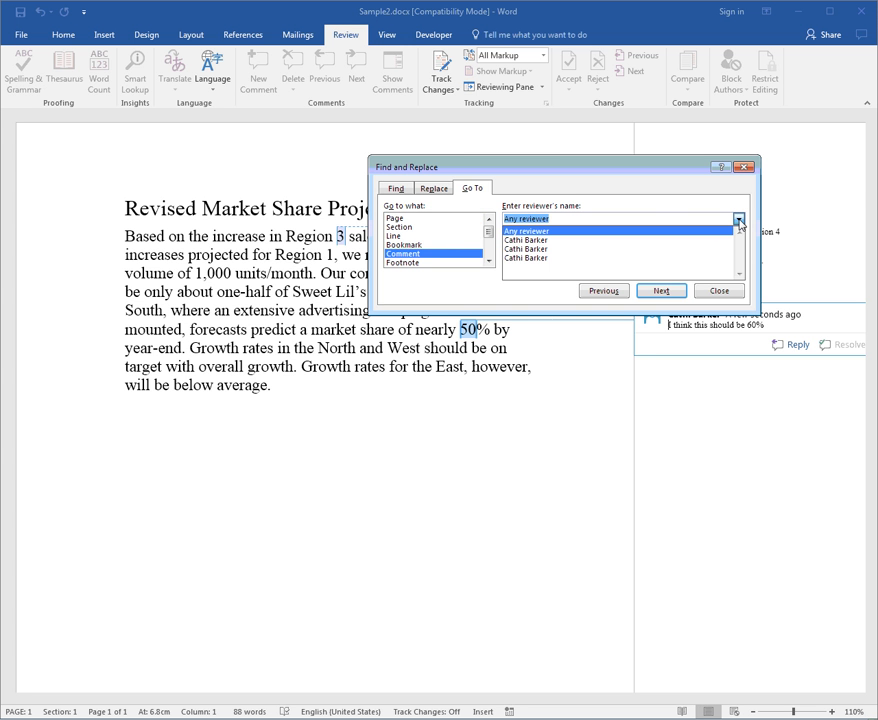
left_click(528, 232)
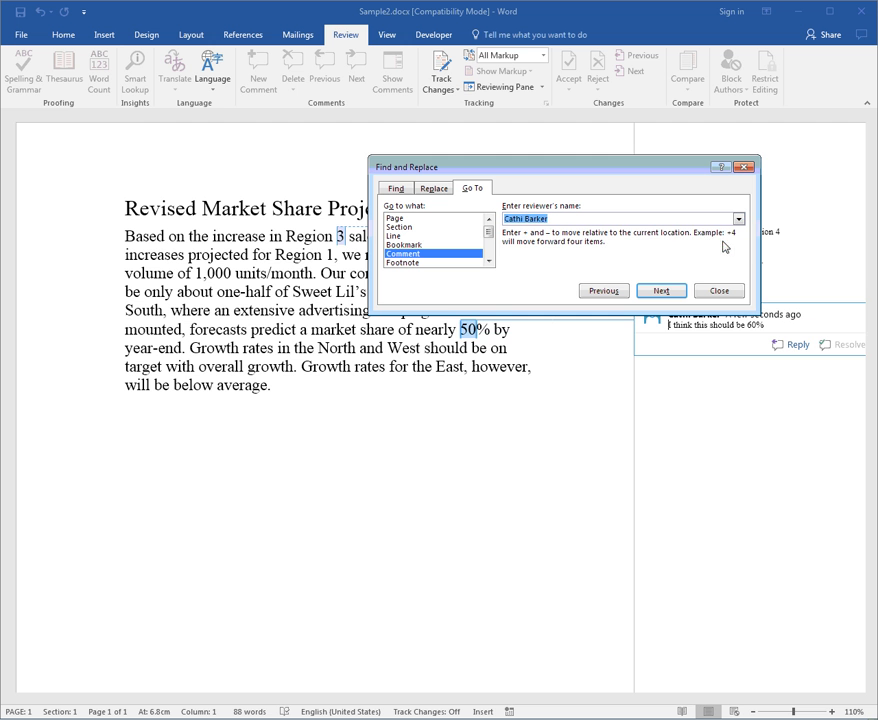
mouse_move(706, 240)
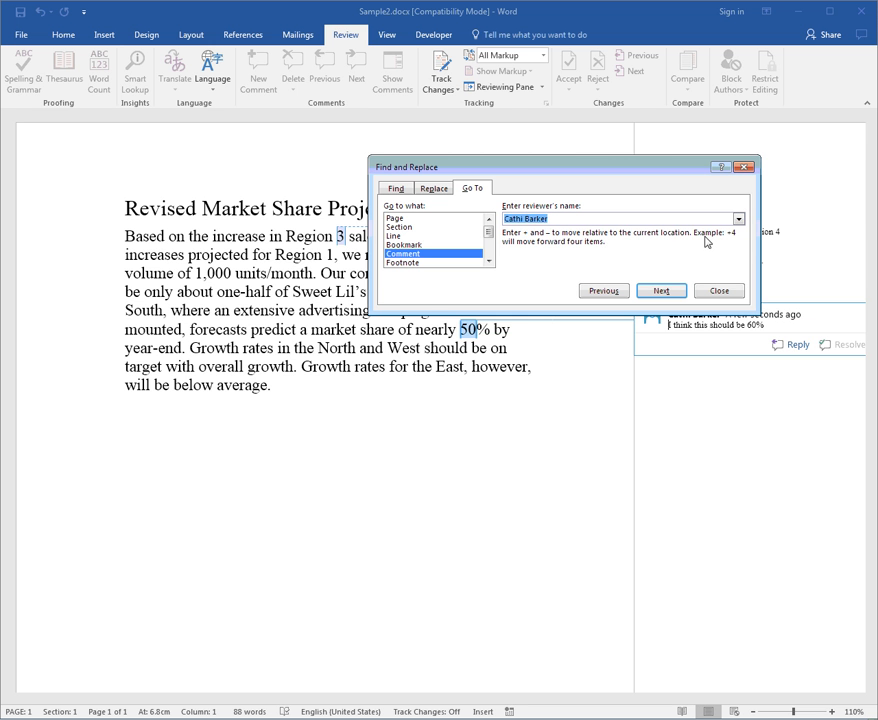
left_click(660, 290)
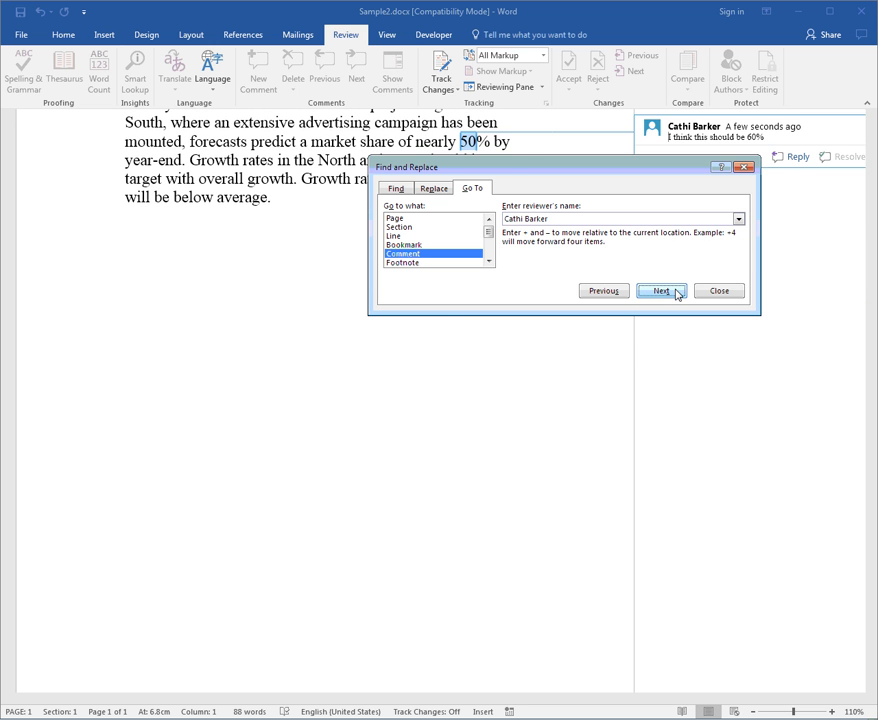
left_click(604, 290)
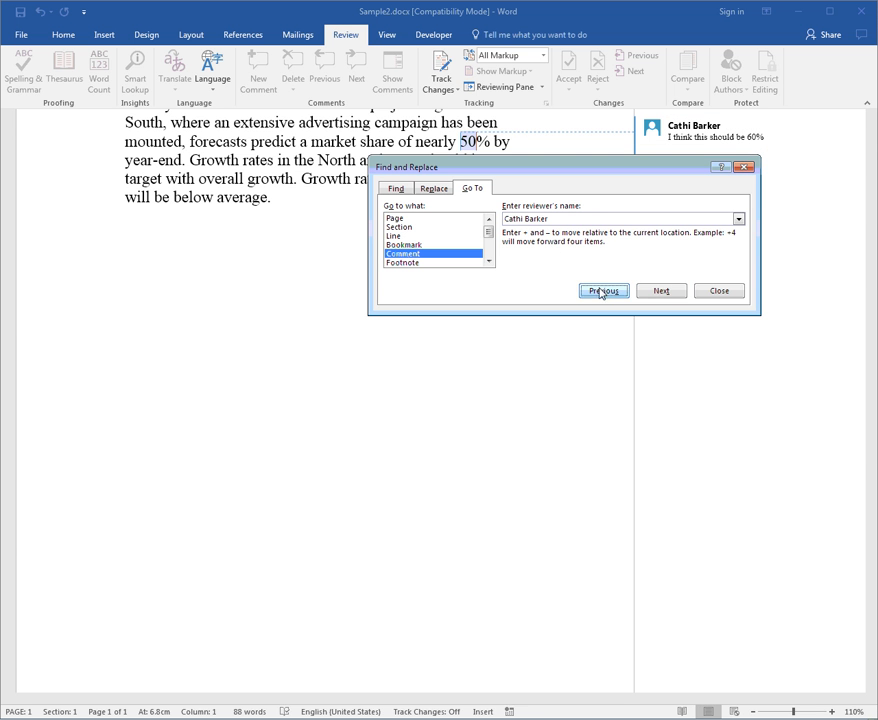
left_click(604, 292)
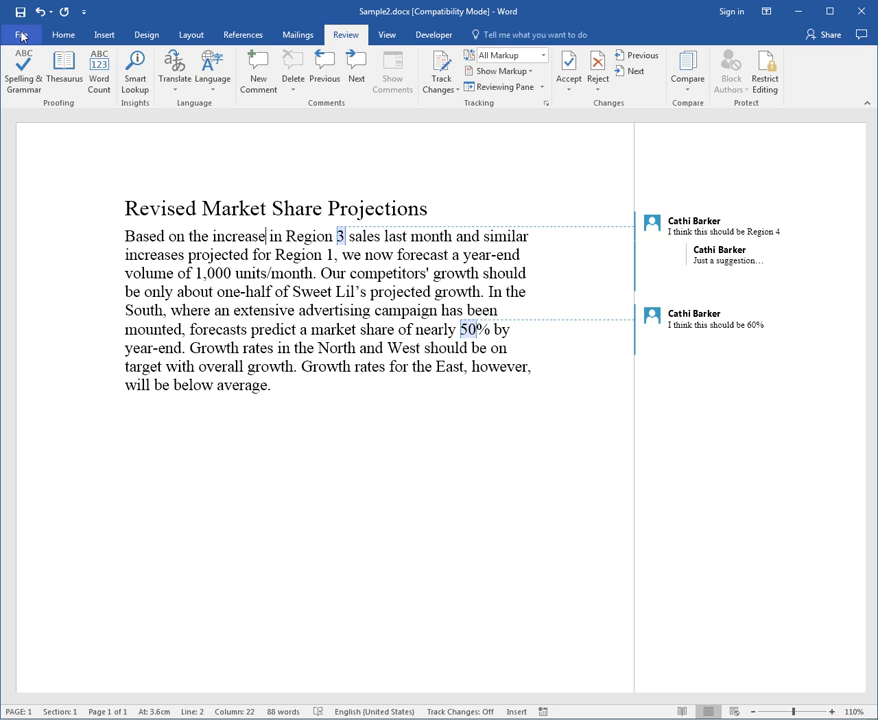
In File > Print, choose List of Markup instead of Print All Pages.
left_click(22, 34)
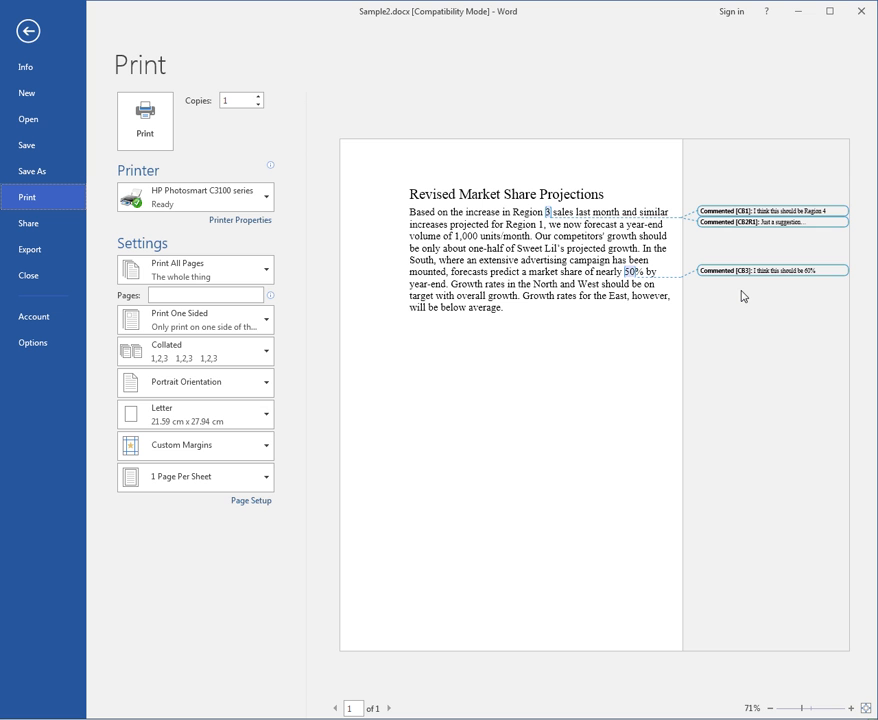
mouse_move(582, 348)
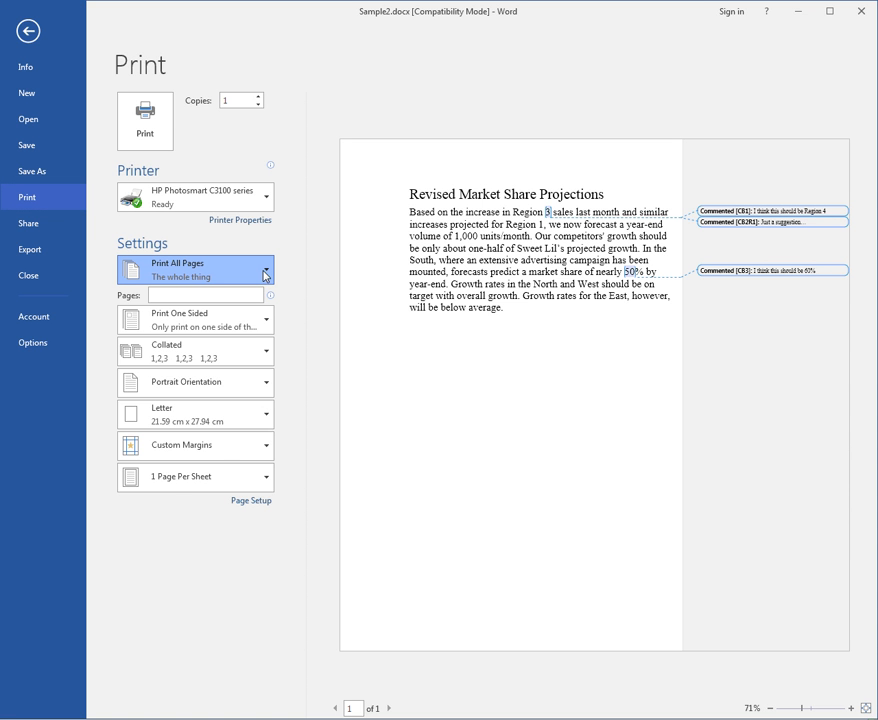
mouse_move(158, 576)
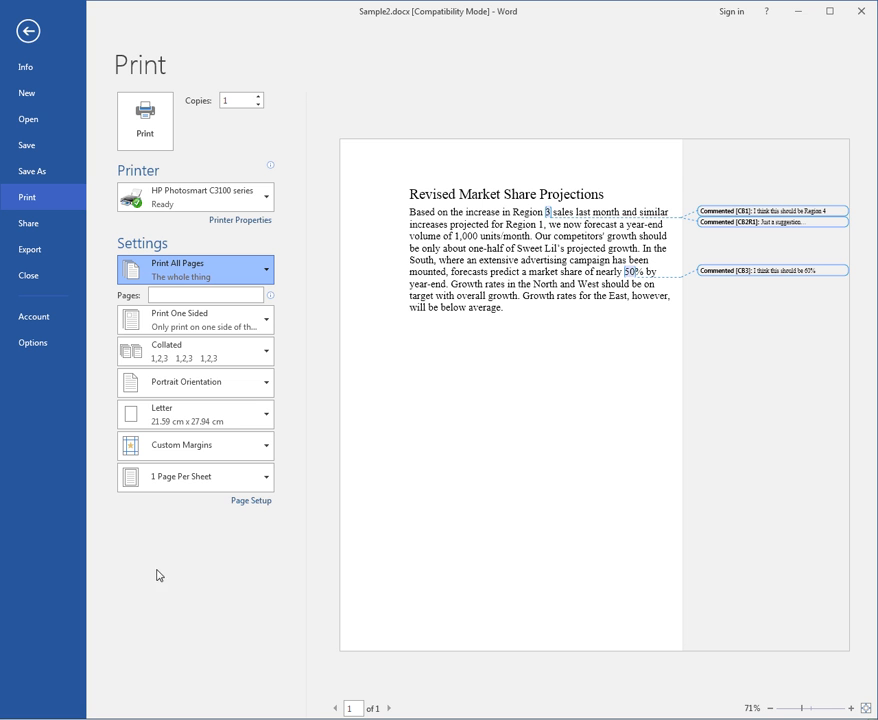
mouse_move(176, 578)
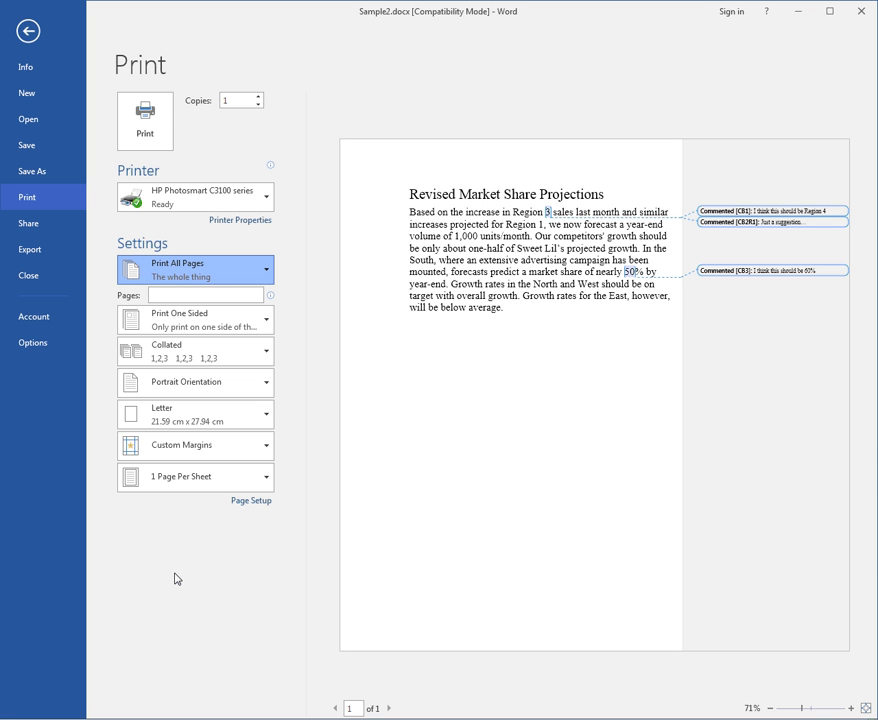
mouse_move(170, 476)
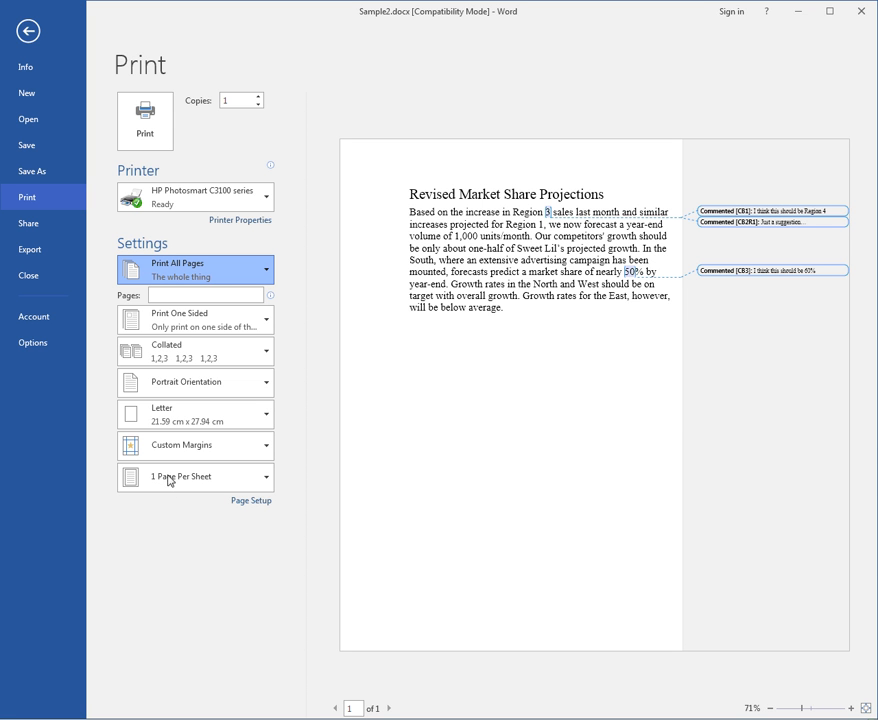
left_click(196, 268)
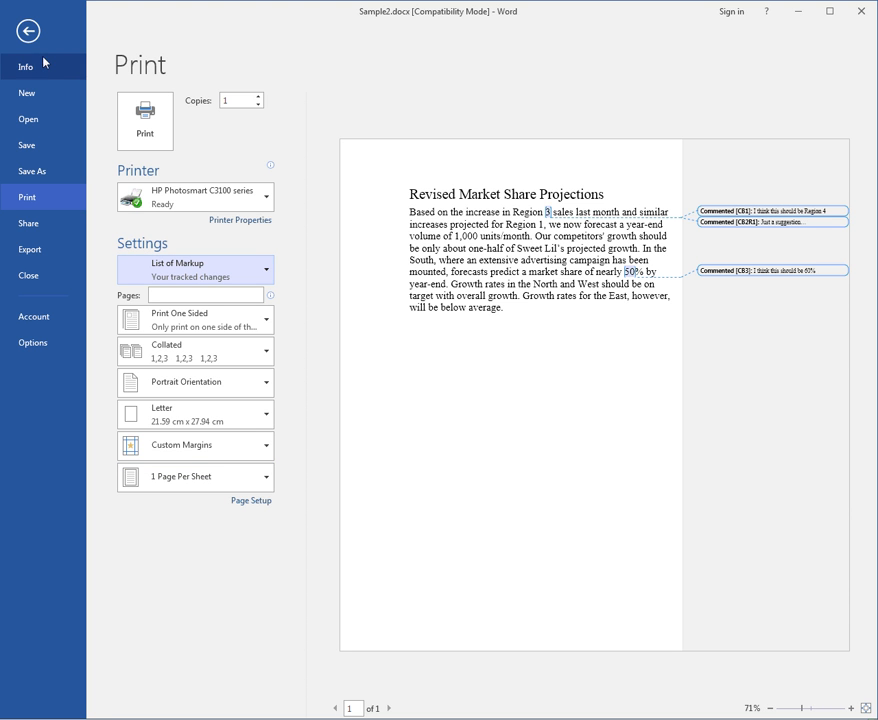
Leave the print view and delete all comments in the document.
left_click(28, 32)
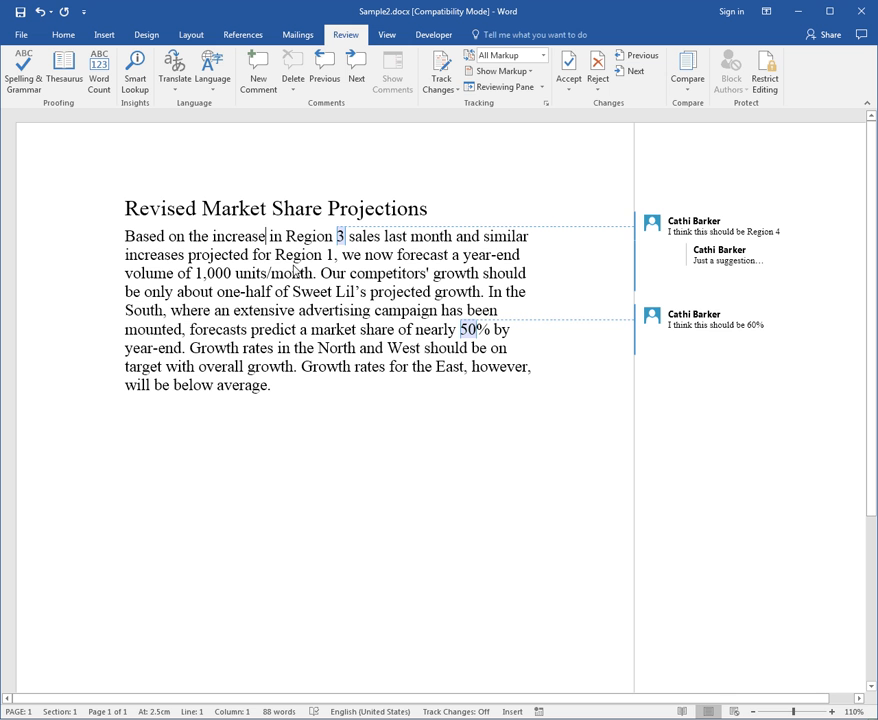
left_click(720, 318)
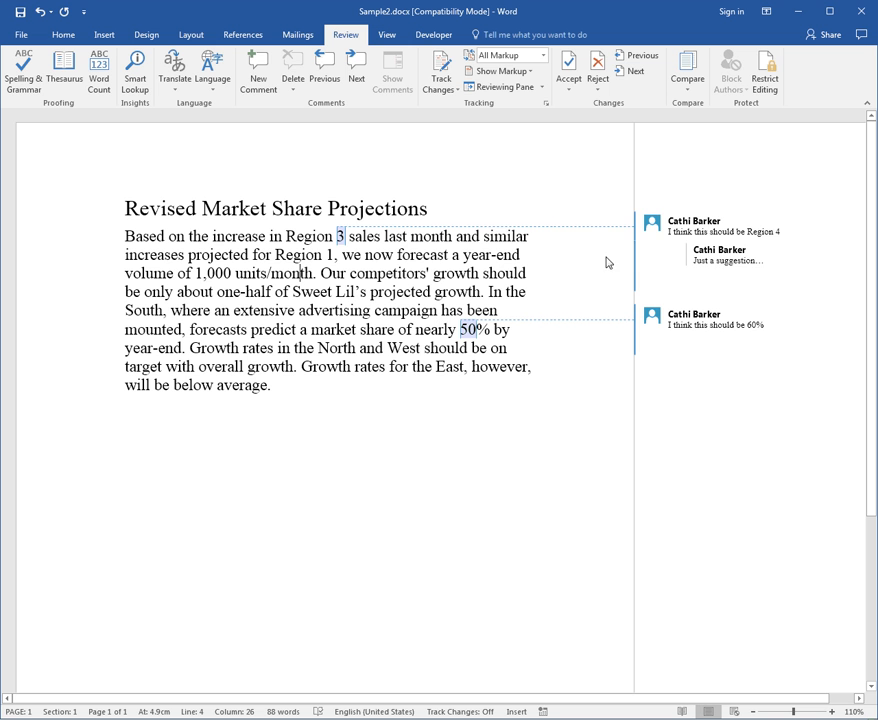
left_click(724, 232)
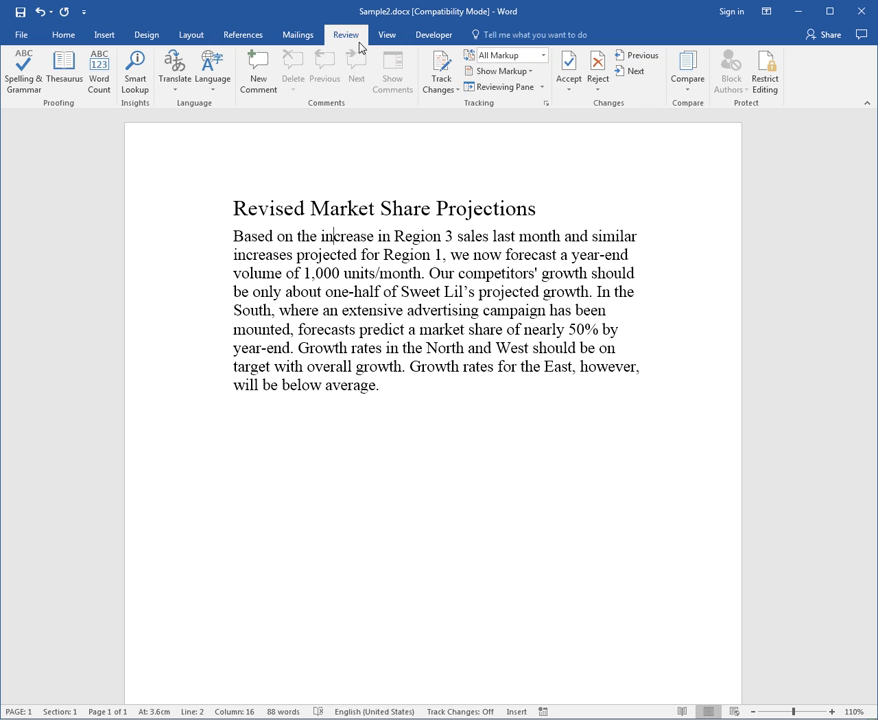
mouse_move(764, 72)
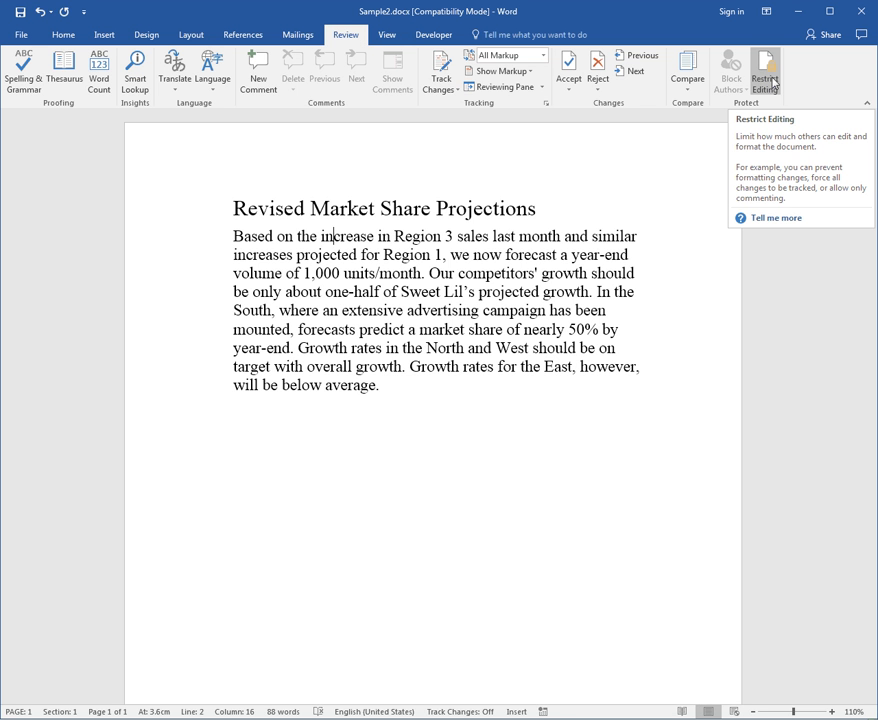
In Restrict Editing, allow only Comments as the permitted editing type.
left_click(764, 76)
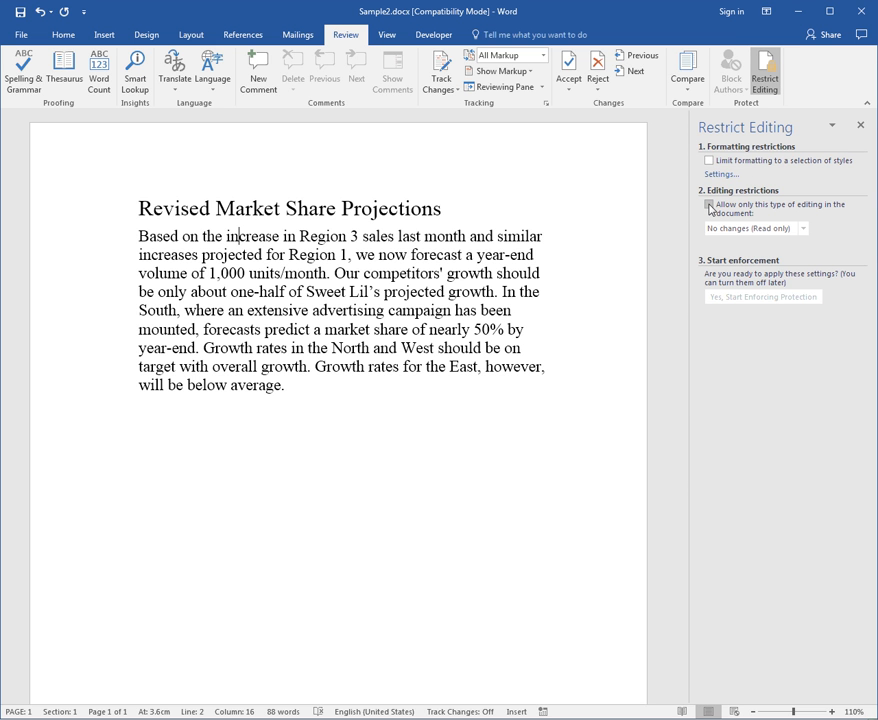
left_click(710, 204)
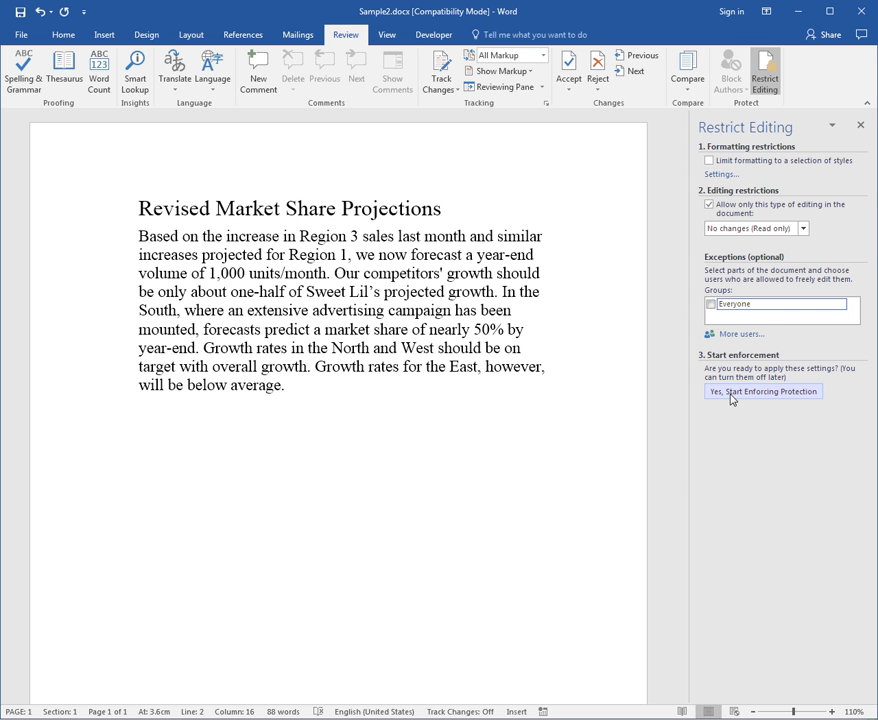
left_click(762, 390)
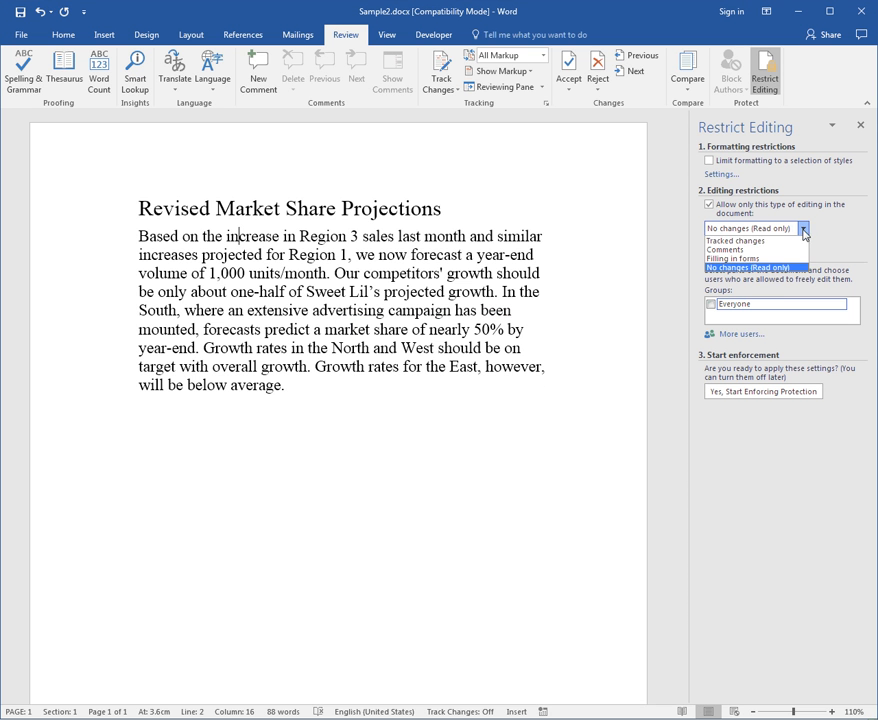
mouse_move(724, 248)
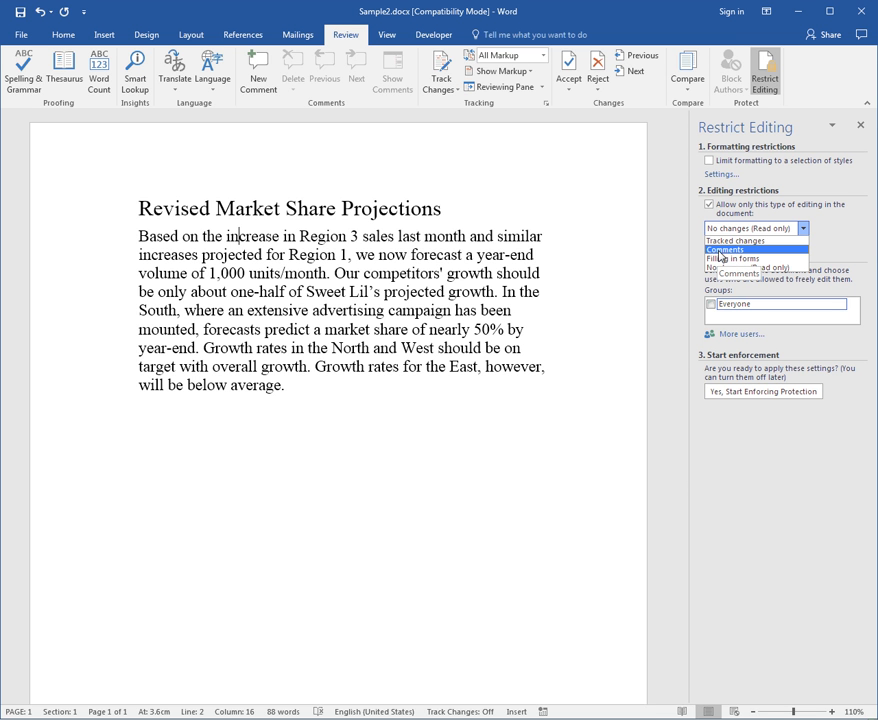
left_click(724, 248)
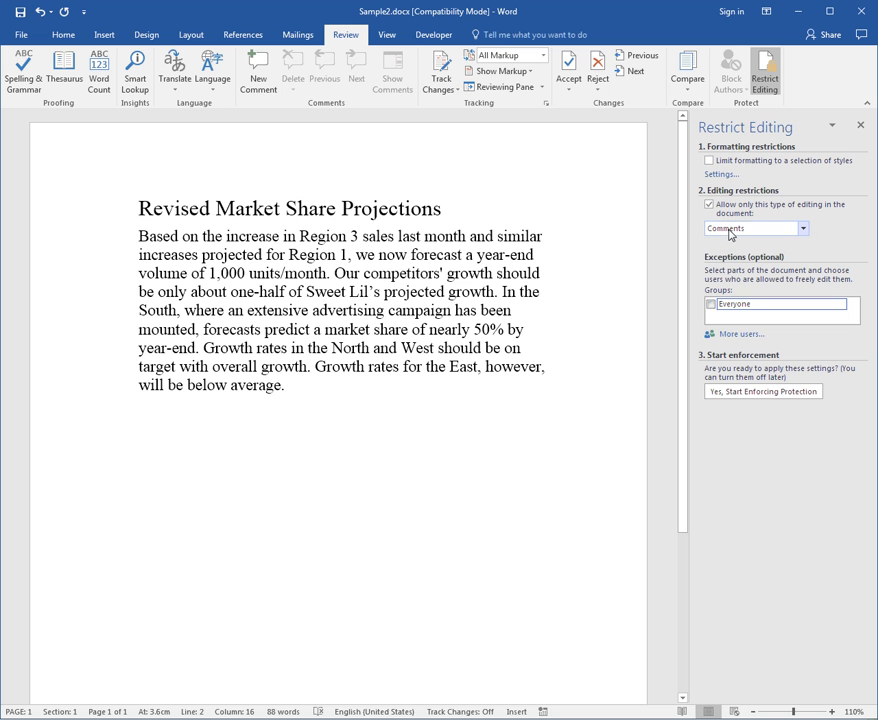
mouse_move(762, 390)
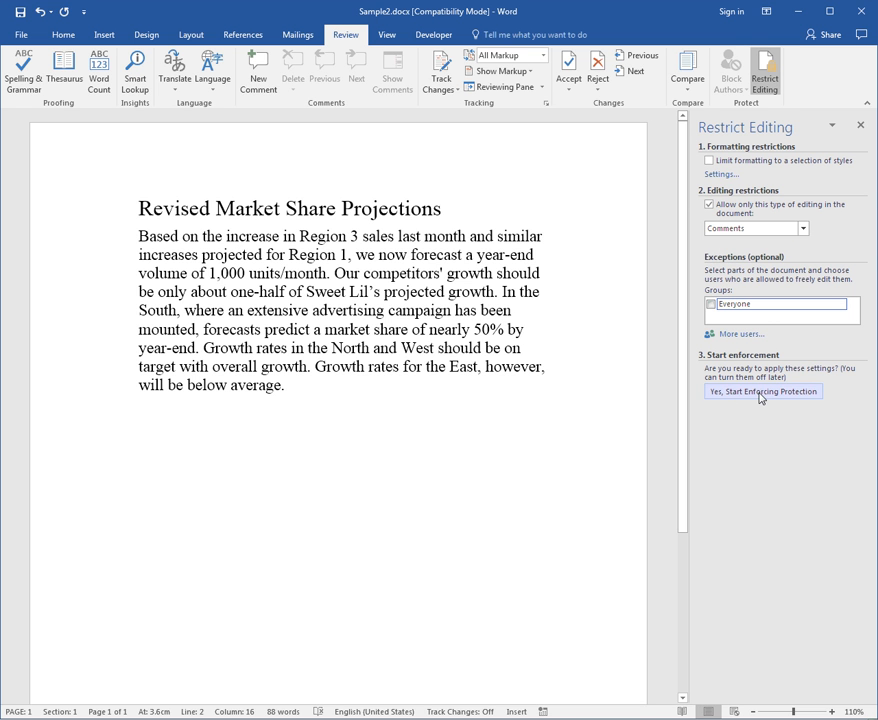
Start enforcing protection with a confirmed password and close the Restrict Editing pane.
left_click(764, 390)
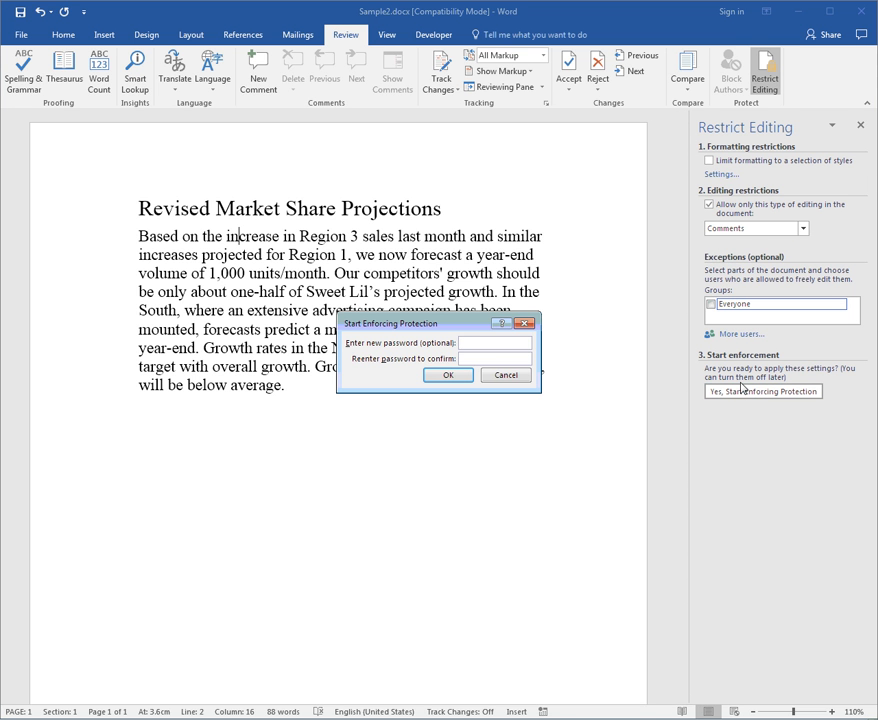
mouse_move(744, 388)
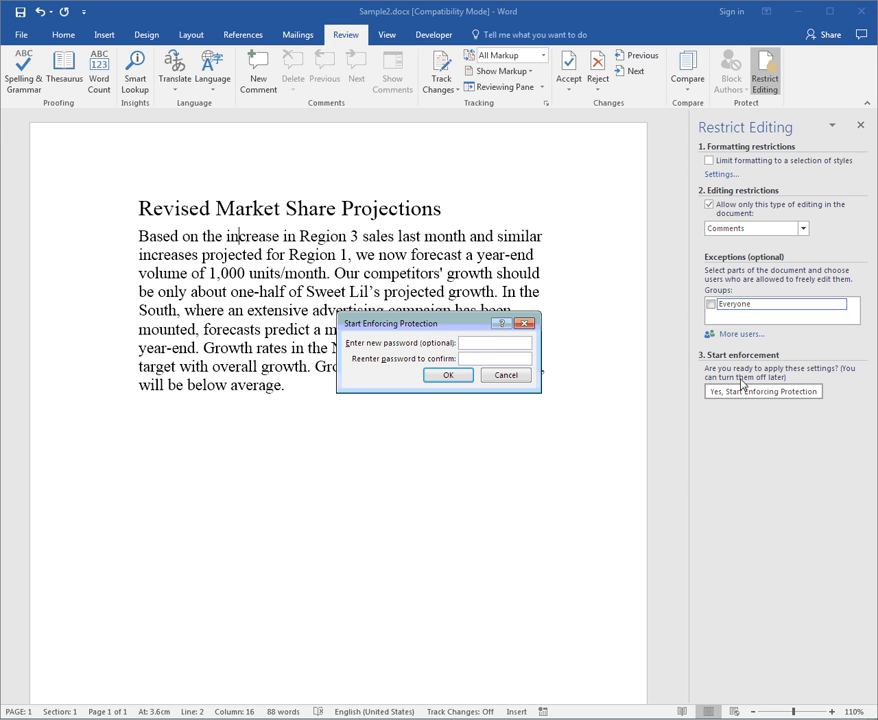
type("••••")
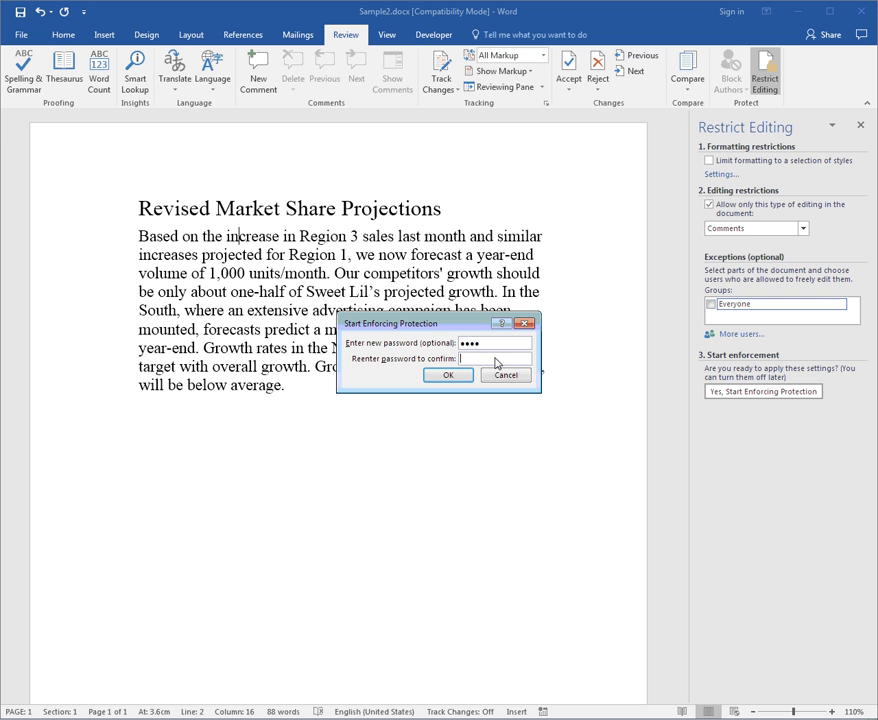
type("••")
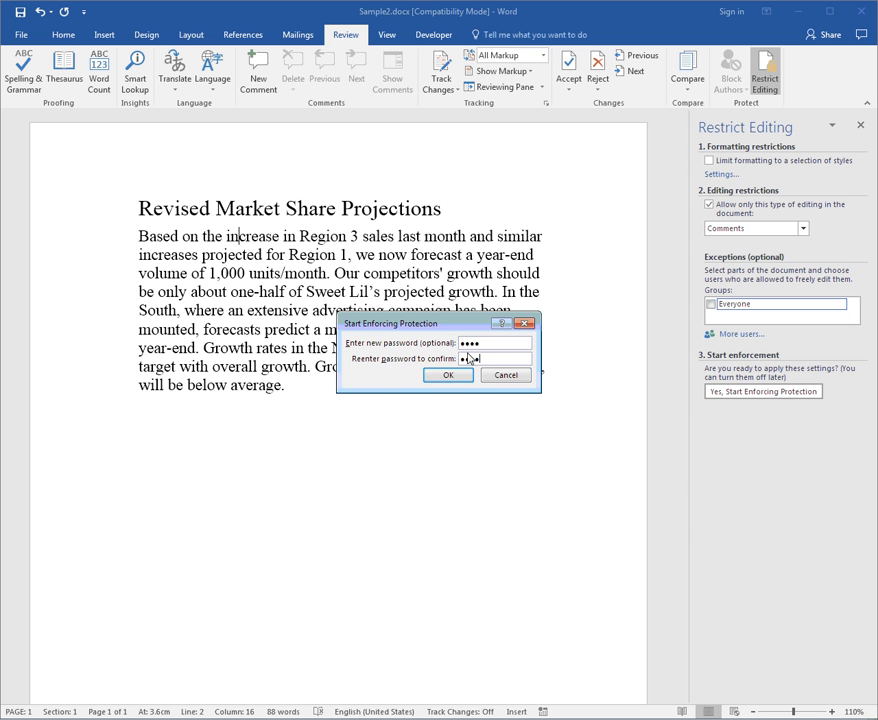
left_click(448, 376)
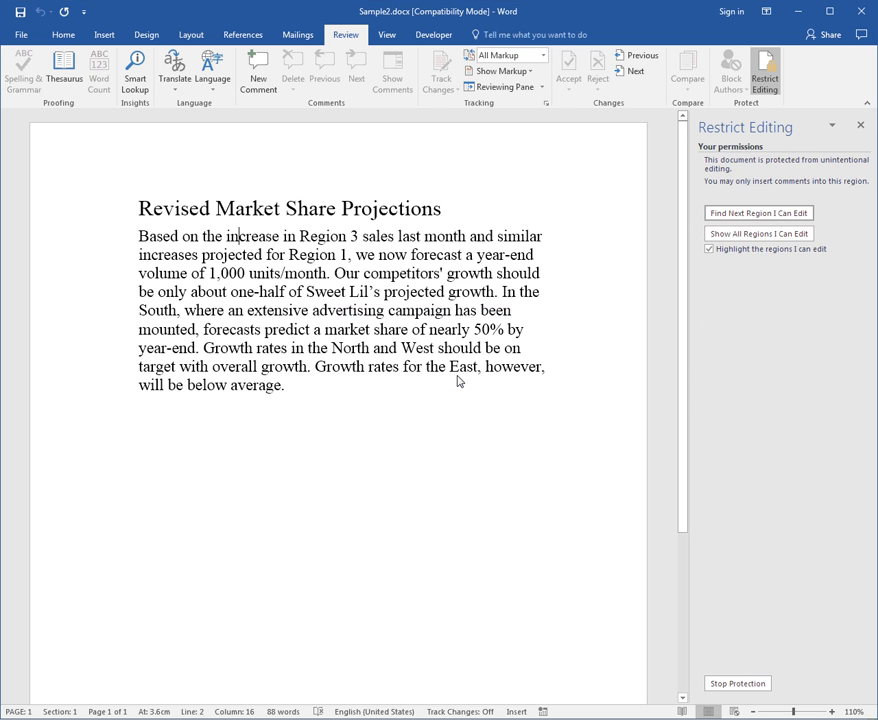
mouse_move(868, 148)
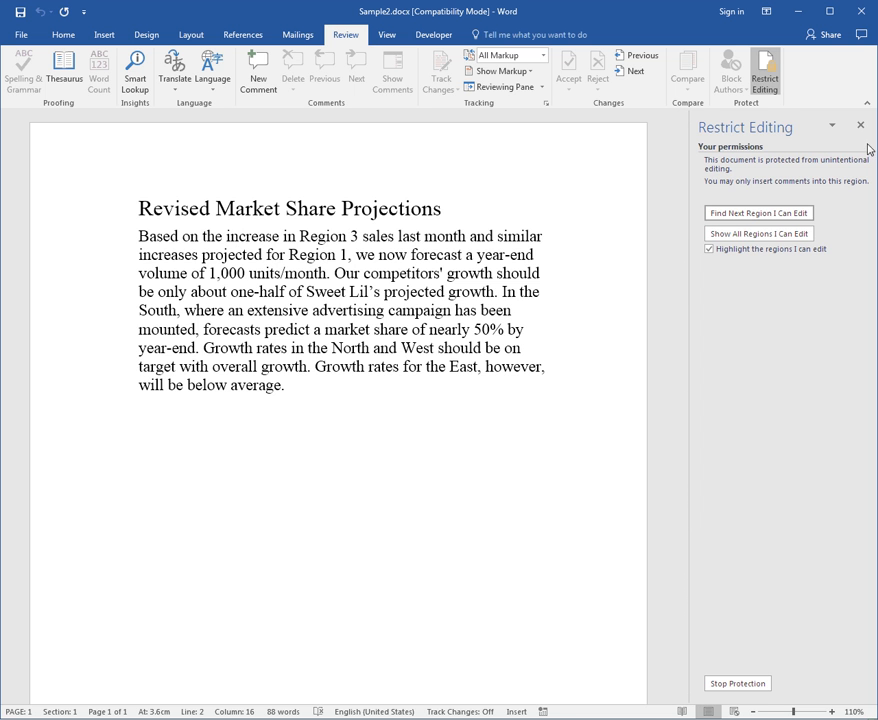
left_click(860, 124)
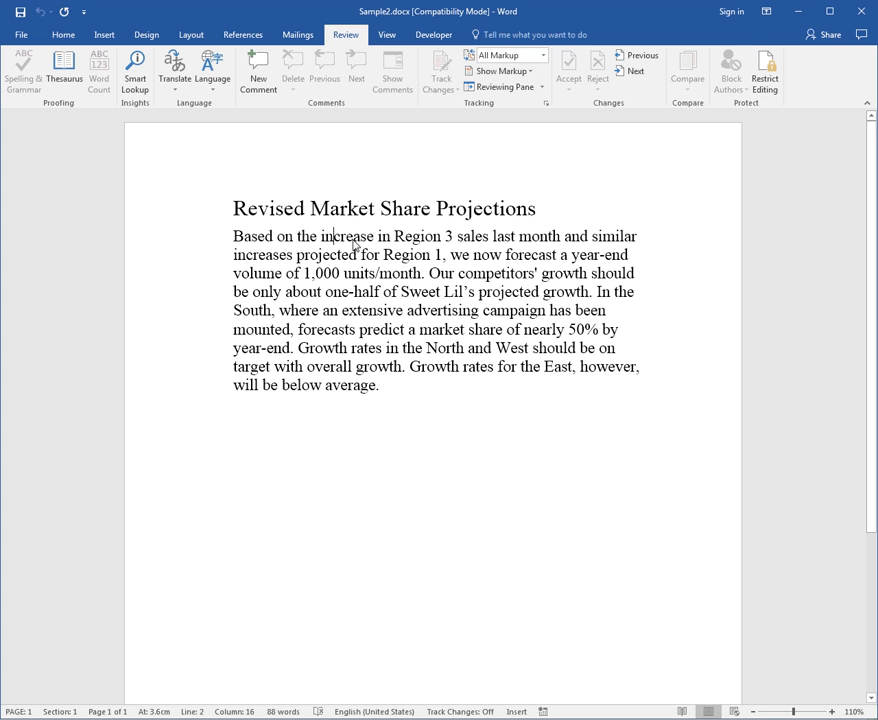
Under protection, comment on the selected 3: 'I think this should be Region 4'.
double_click(352, 236)
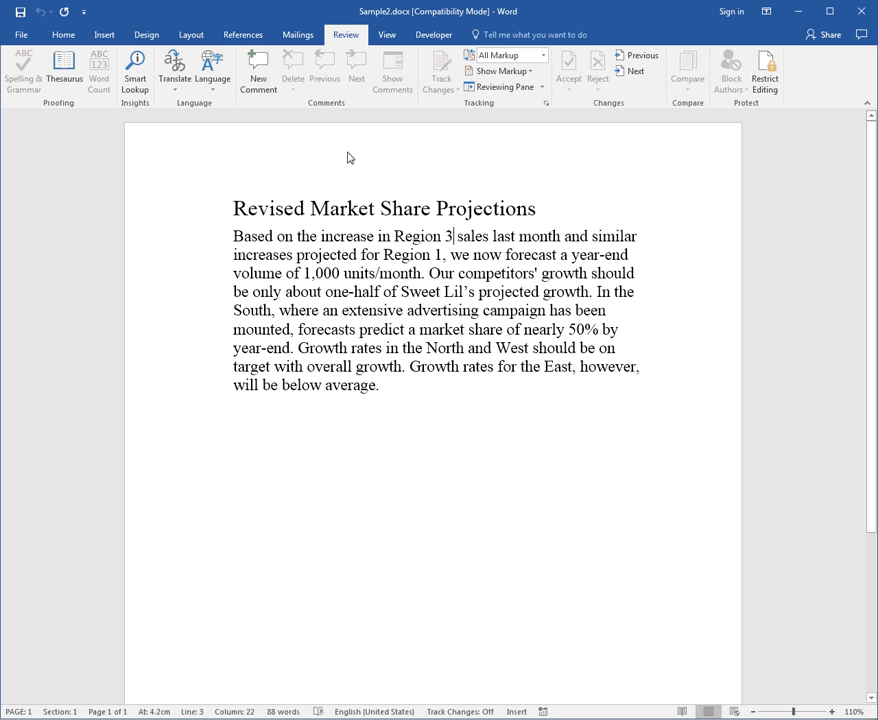
left_click(258, 72)
type("I think this should be Region 4")
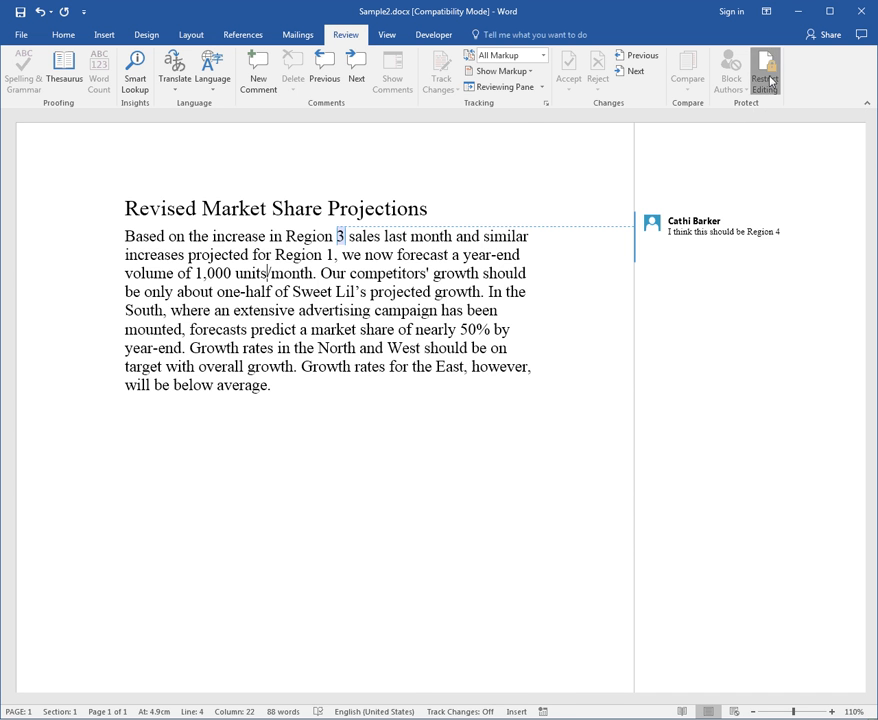
Stop protection in Restrict Editing, confirming with the password.
left_click(764, 70)
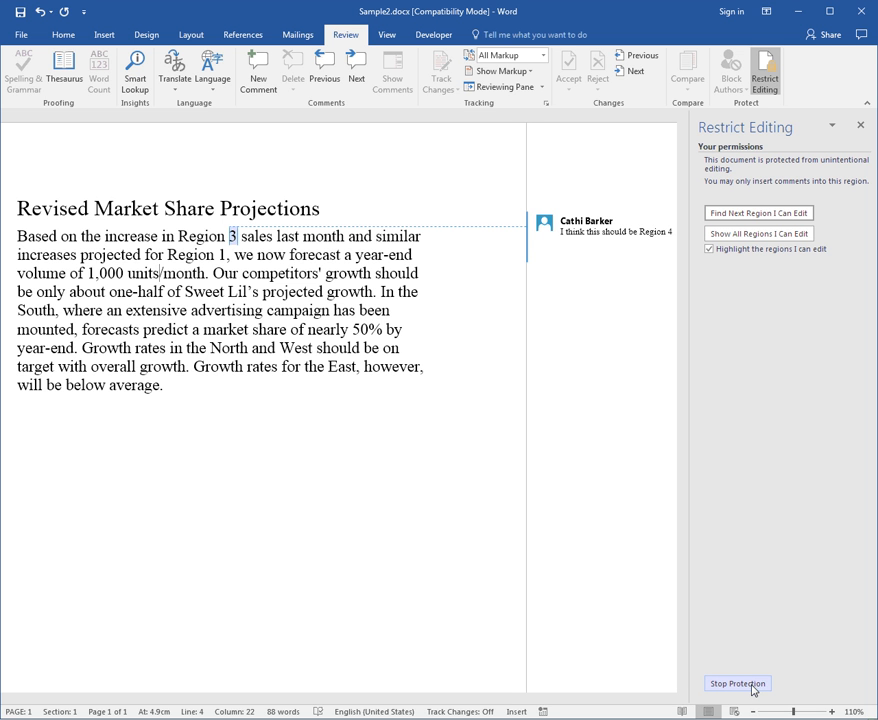
left_click(736, 684)
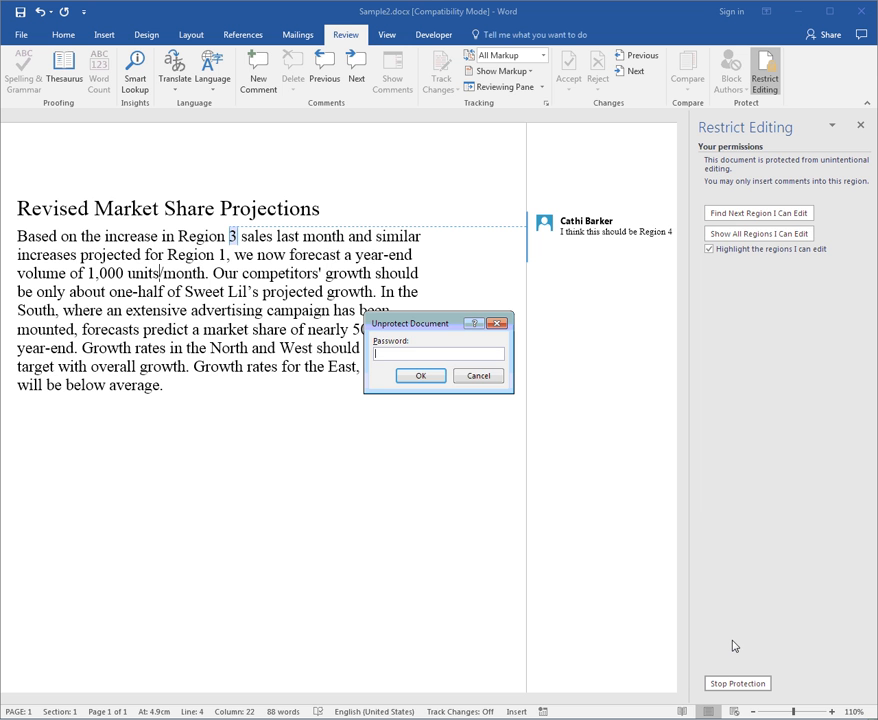
type("••••")
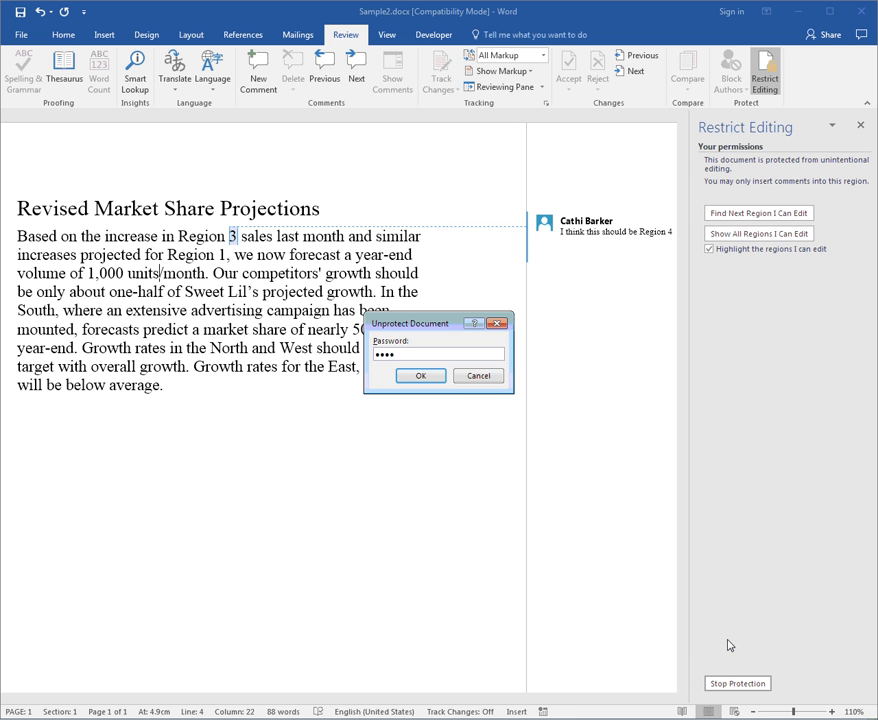
left_click(420, 376)
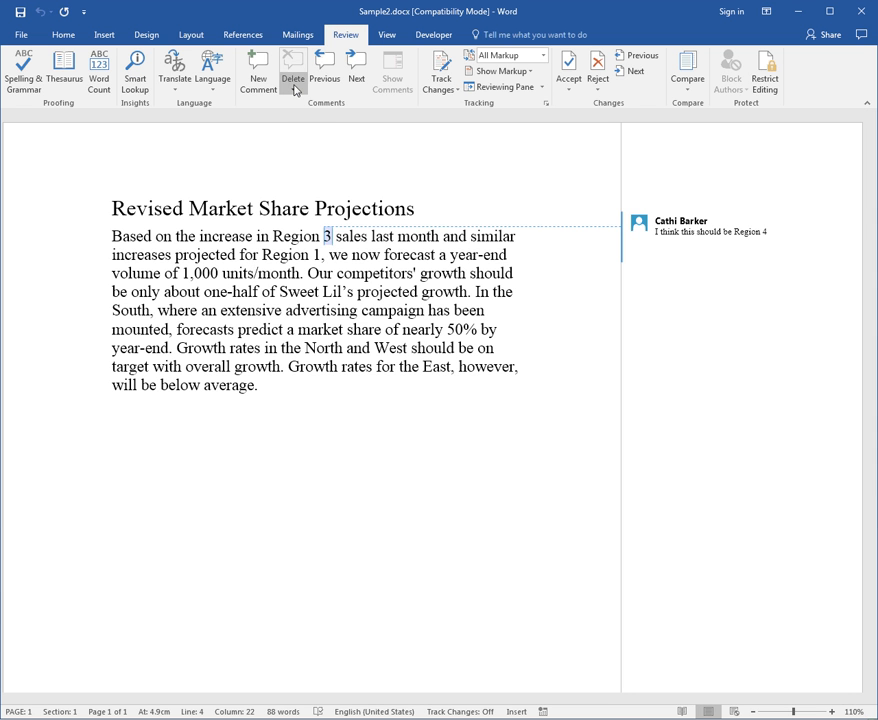
mouse_move(324, 140)
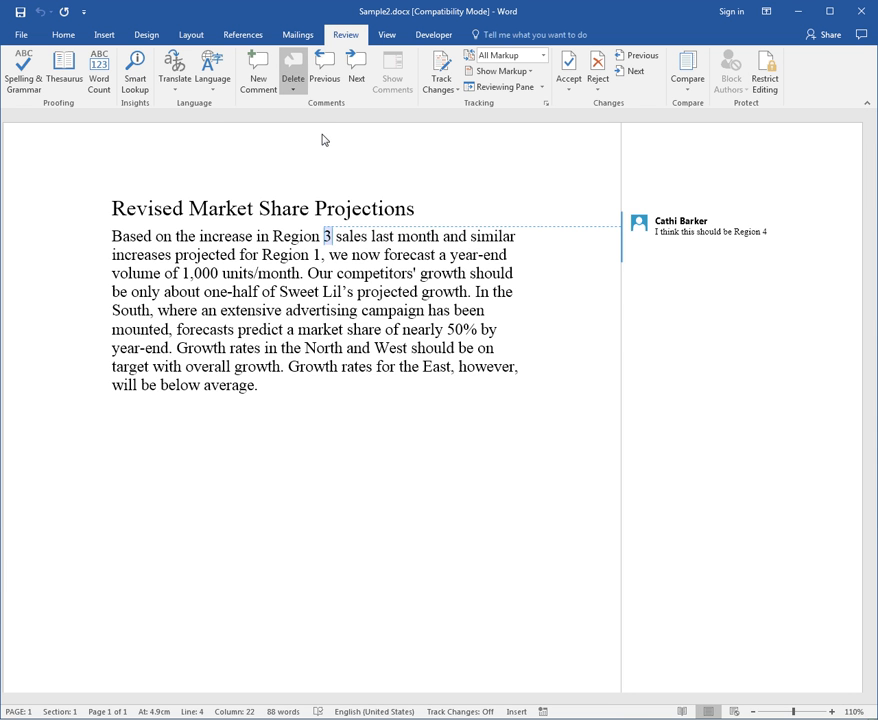